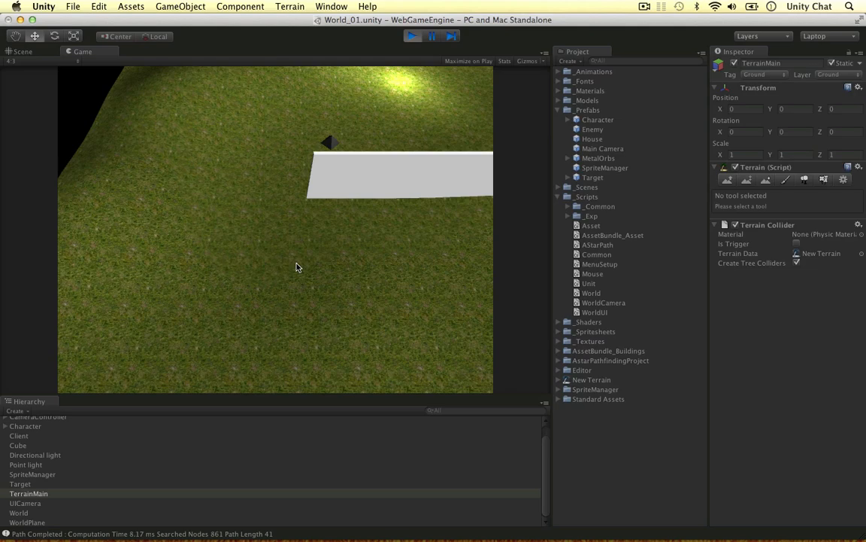
Step: Leave the running Game view and bring up Mouse.cs in MonoDevelop
click(23, 51)
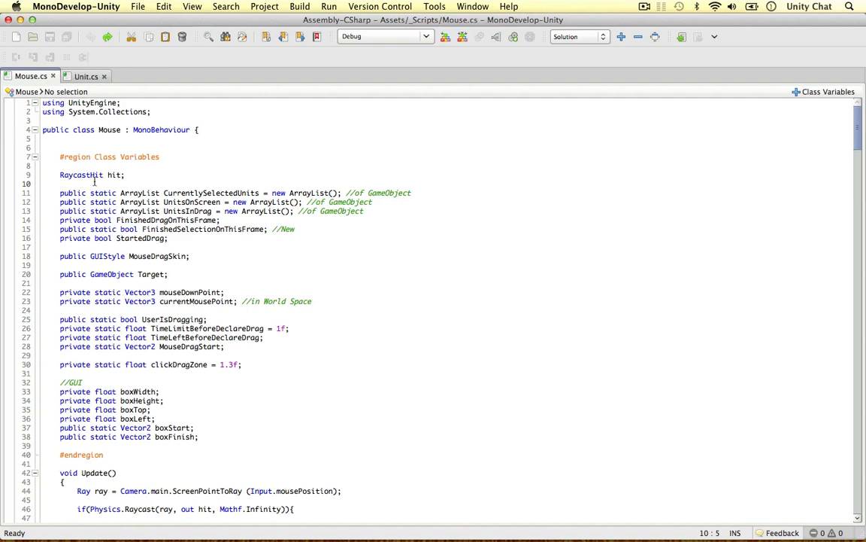
Step: Start typing a public Vector3 RightClickPoint field below the RaycastHit hit declaration
click(290, 374)
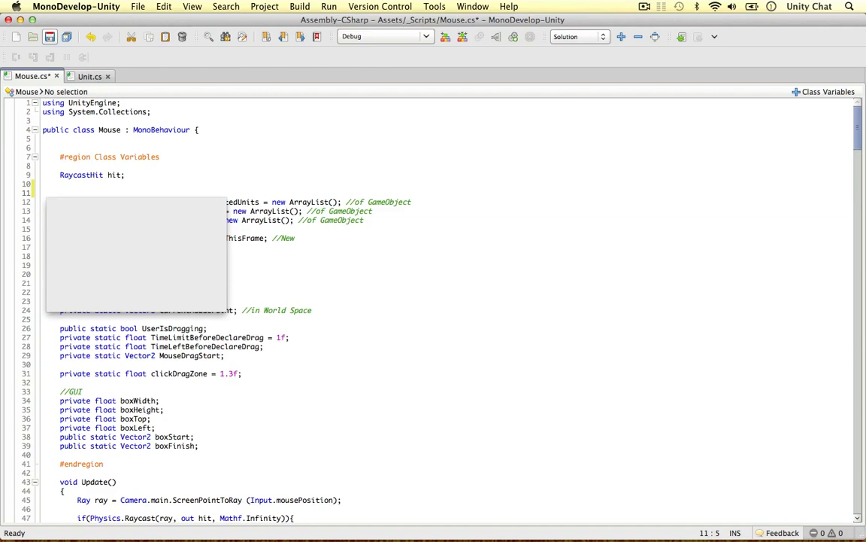
text(public Vector3 RightClickPoi)
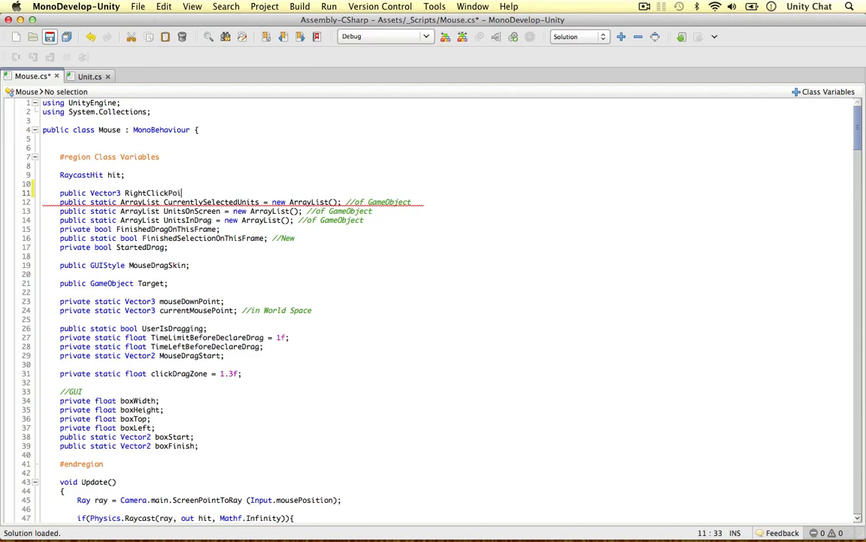
Step: Look over the terrain in Unity's Scene view, then complete the RightClickPoint declaration
click(44, 6)
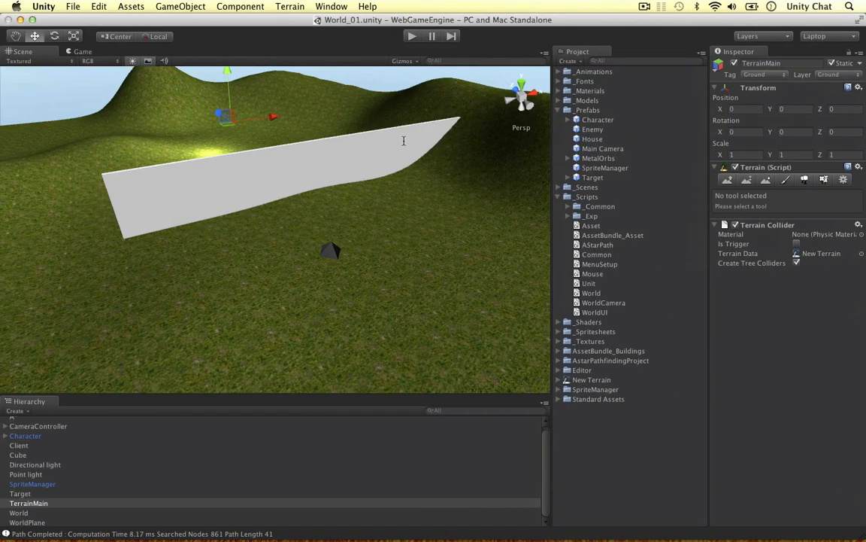
mouse_move(345, 225)
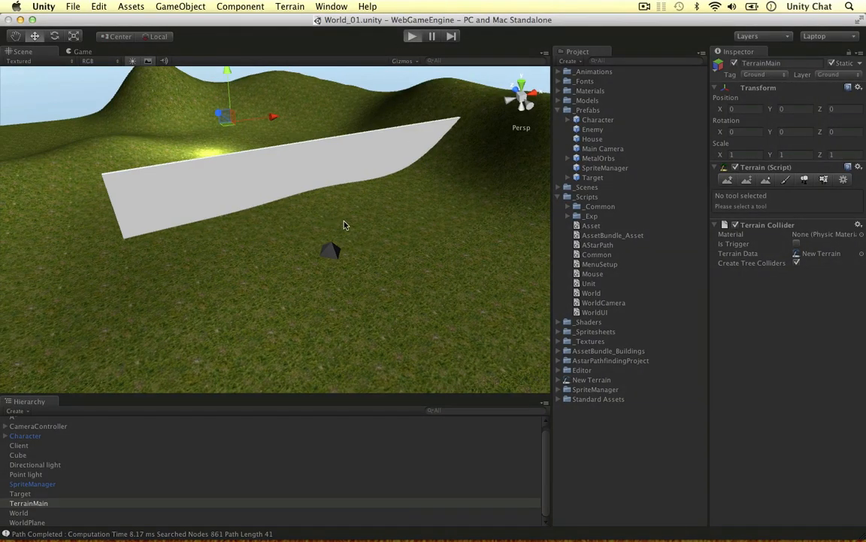
click(412, 35)
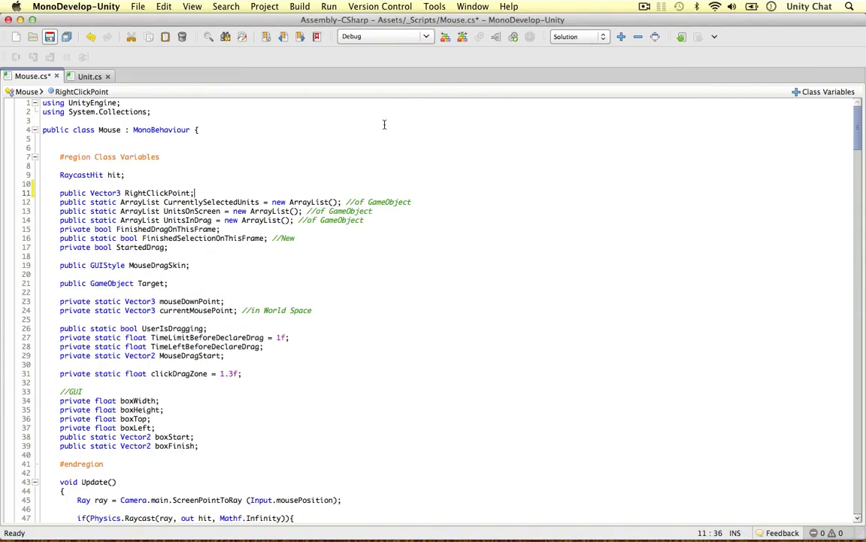
Step: Add 'RightClickPoint = hit.point;' after the target naming line in the right-click block
double_click(156, 193)
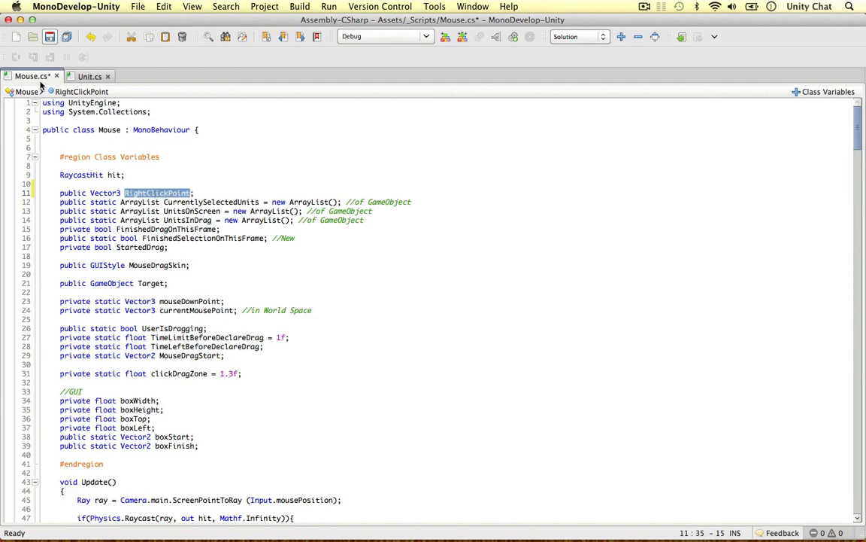
scroll(down, 3)
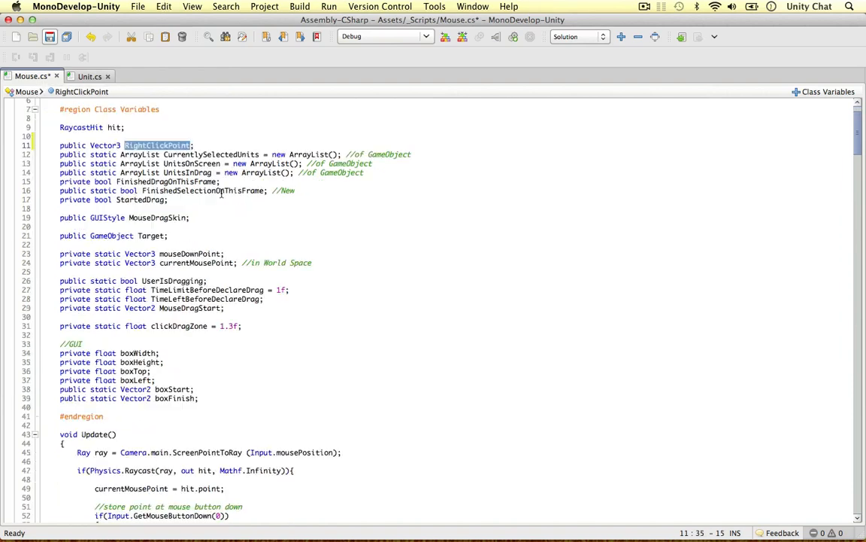
scroll(down, 3)
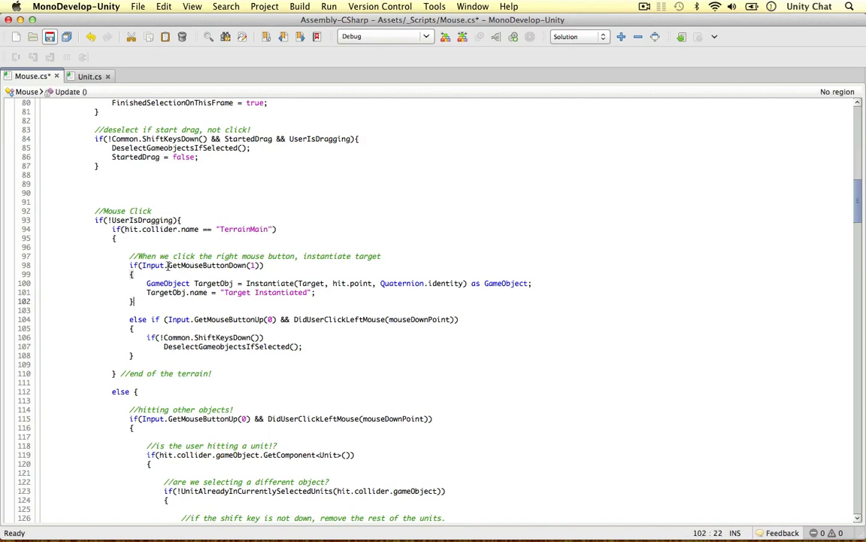
click(316, 292)
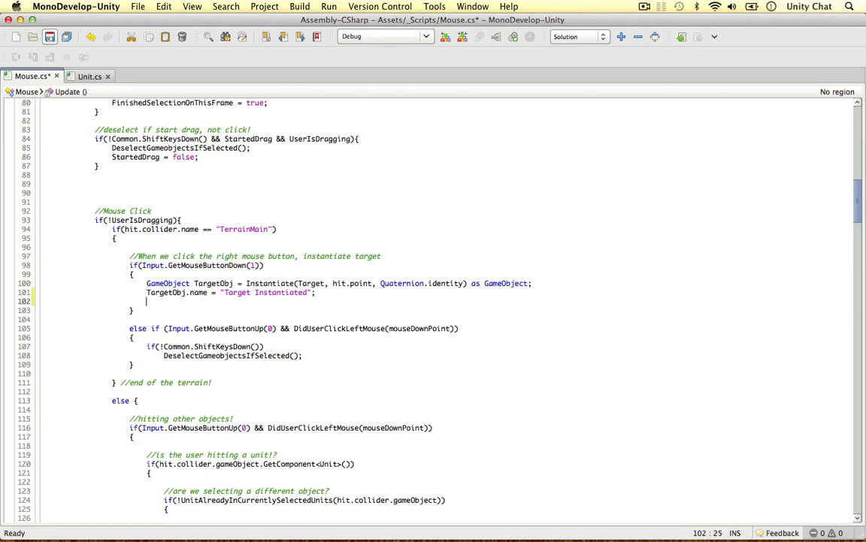
text(RightClickPoint = hit.point;)
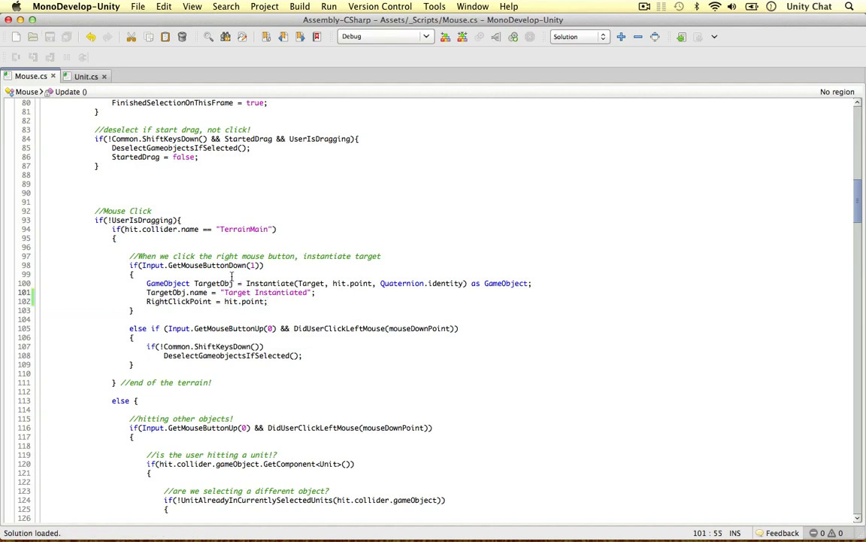
Step: Check the TerrainMain terrain condition and move to the unit selection block
double_click(244, 229)
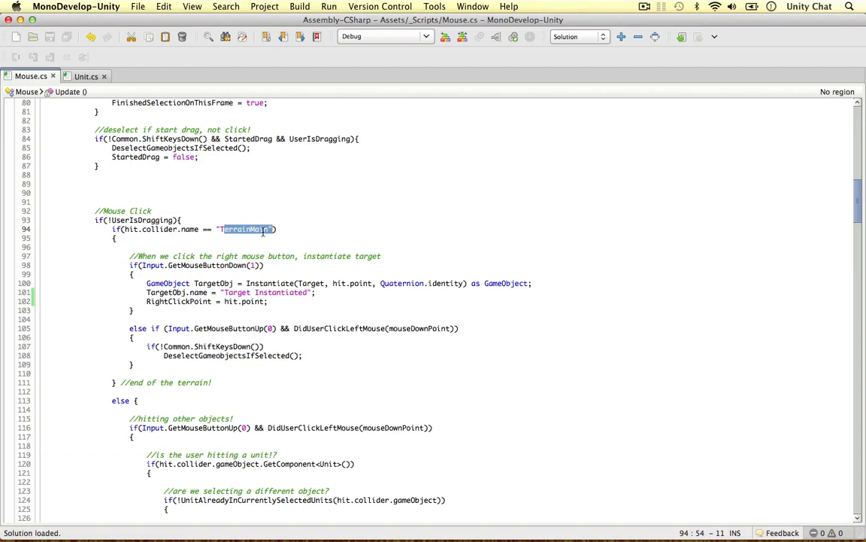
scroll(up, 3)
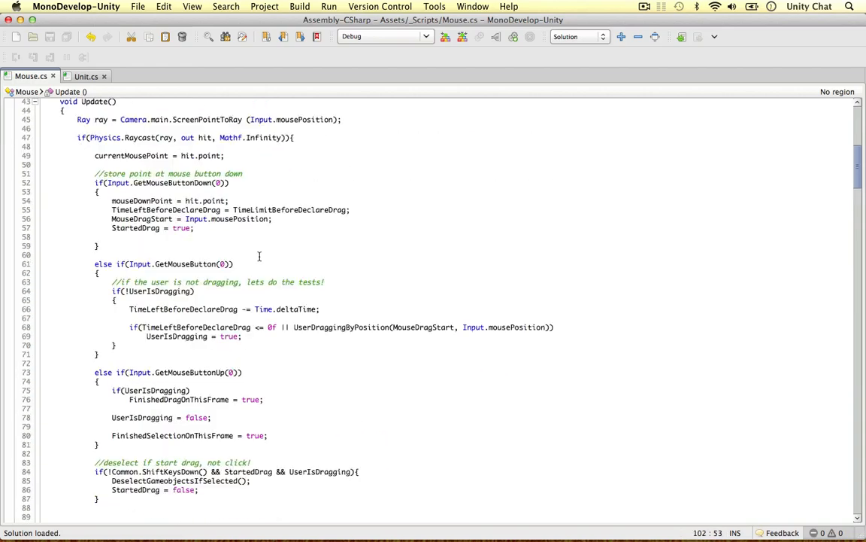
scroll(down, 3)
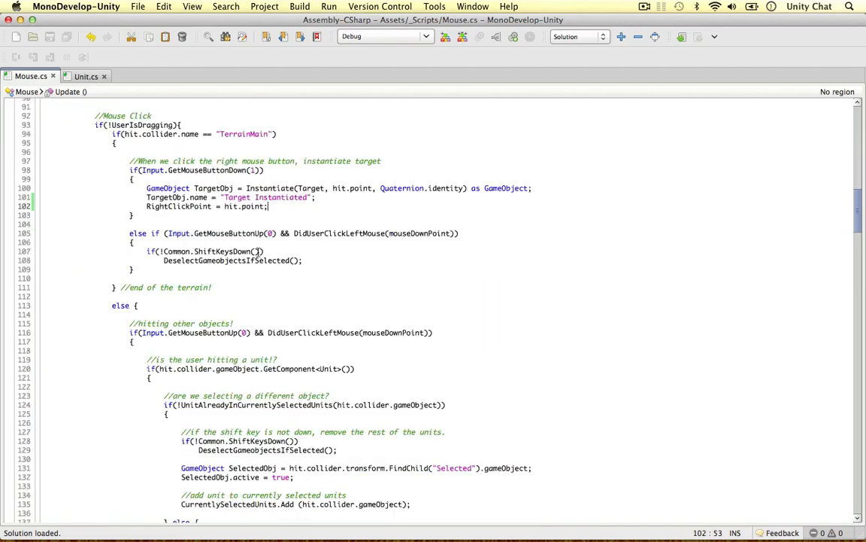
scroll(down, 3)
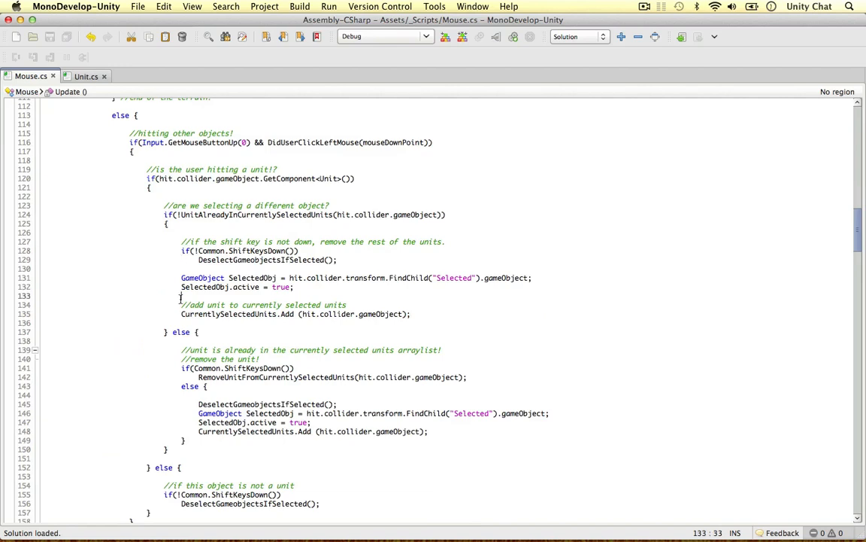
click(86, 76)
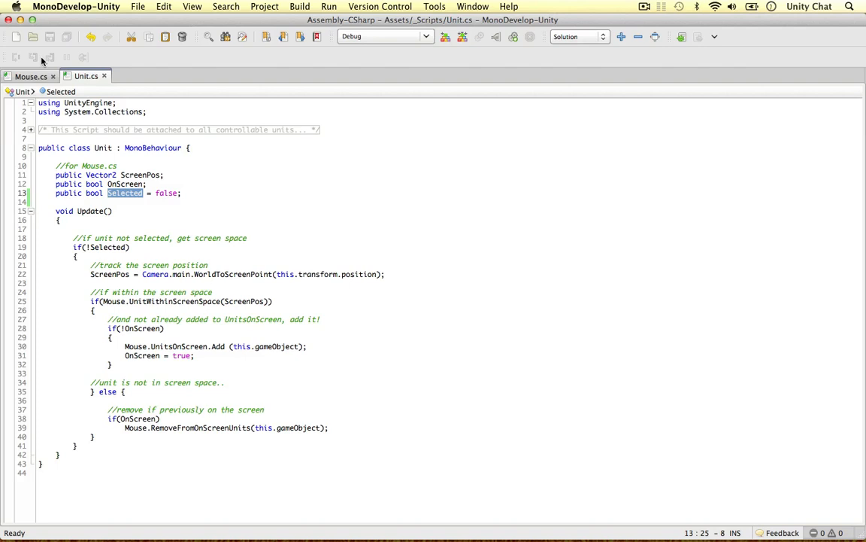
Step: After the Add call, add a comment and 'hit.collider.gameObject.GetComponent<Unit>().Selected = true;'
click(30, 76)
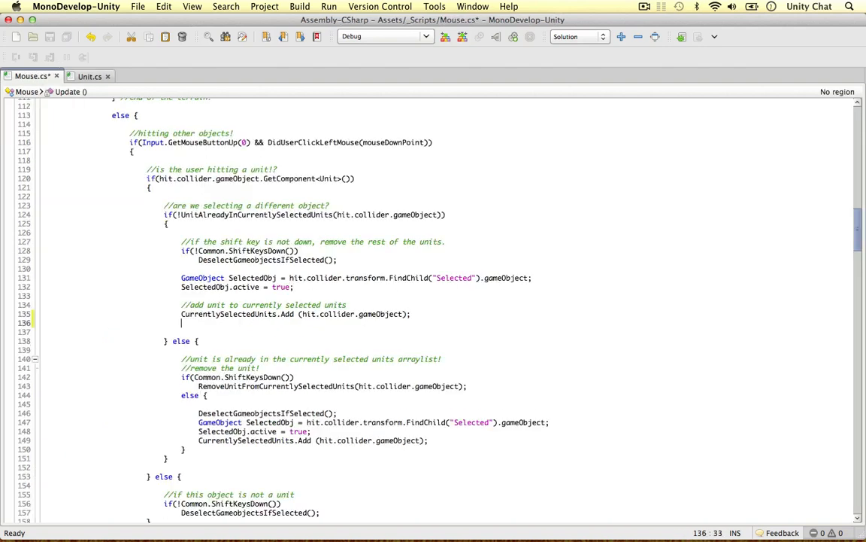
key(Return)
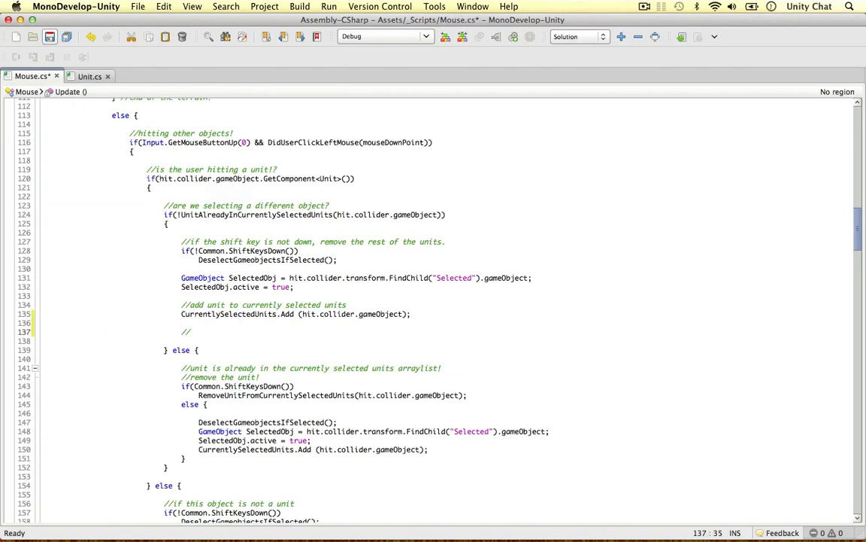
text(ch)
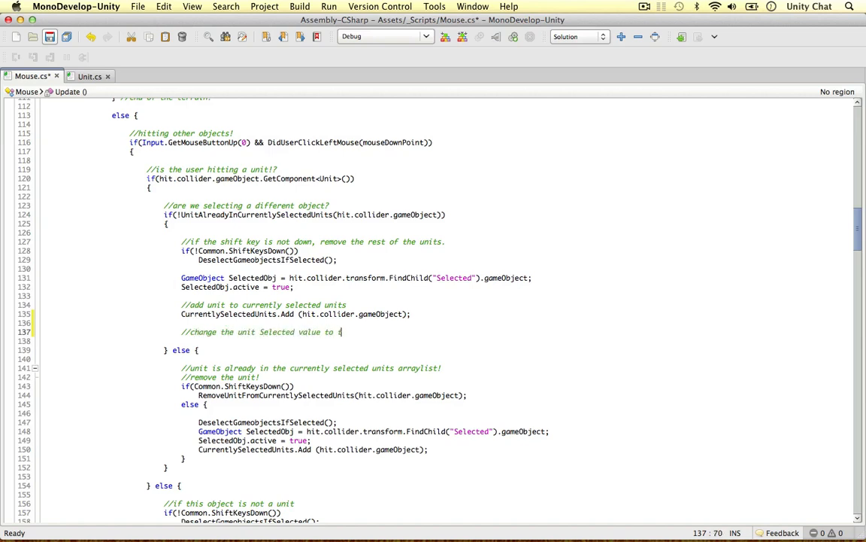
text(hit.collider.game)
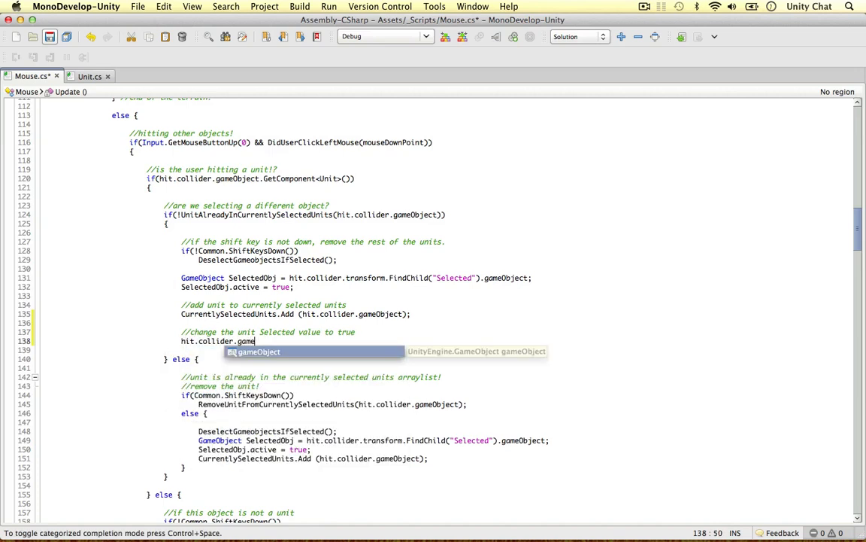
text(GetComponent<Unit>().Selected = true;)
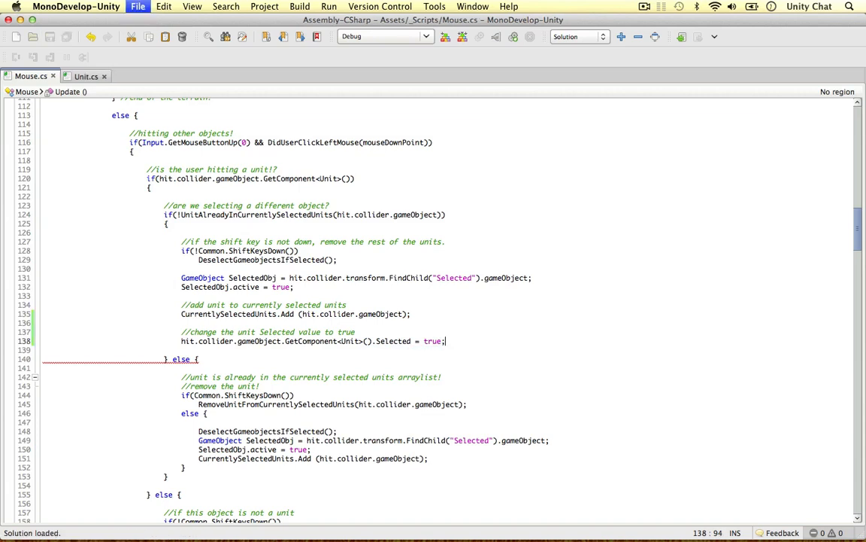
click(86, 76)
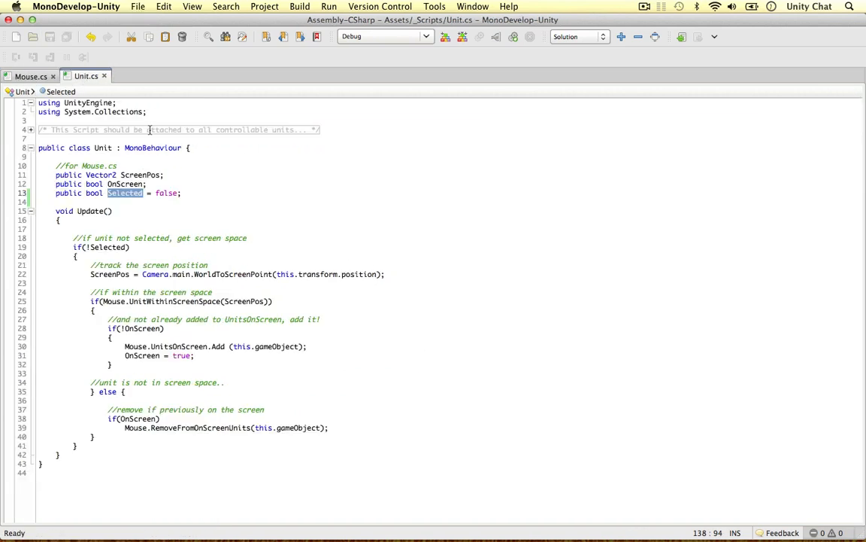
Step: Declare a public bool isWalkable field defaulting to true below Selected in Unit.cs
key(Return)
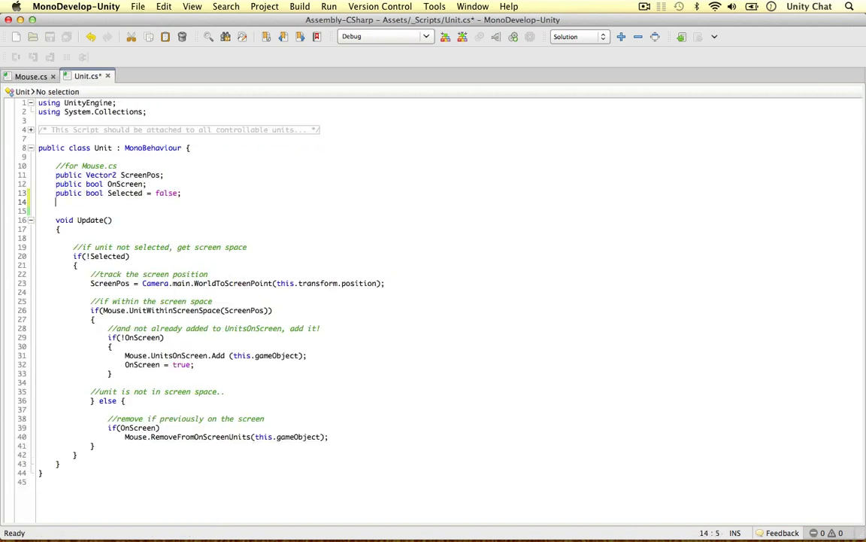
text(public bool)
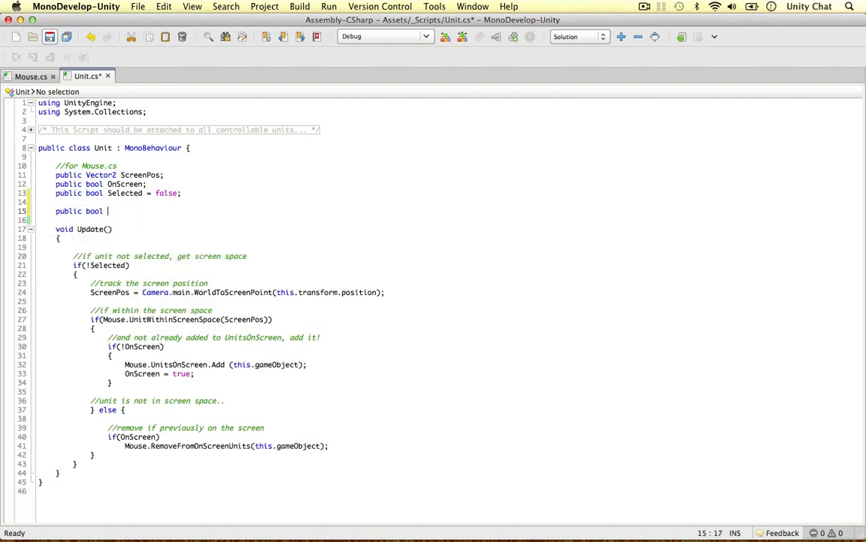
text(isWalkable = true;)
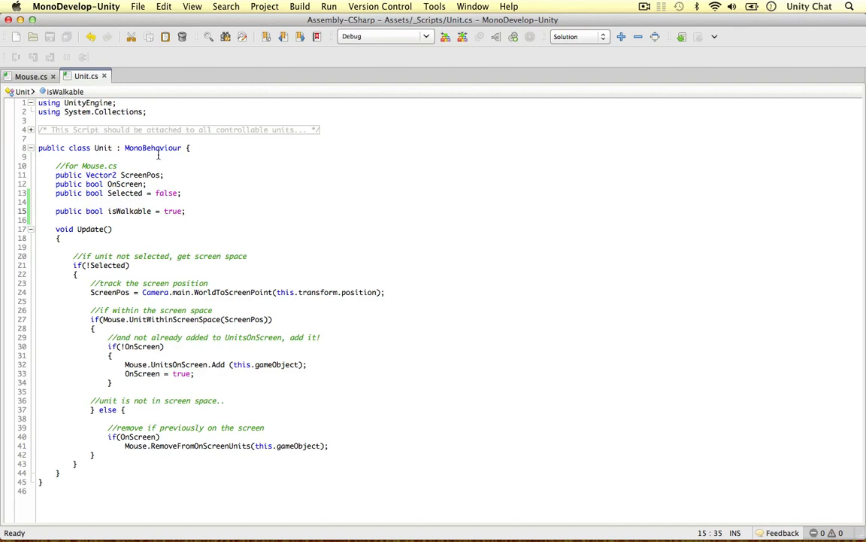
mouse_move(152, 147)
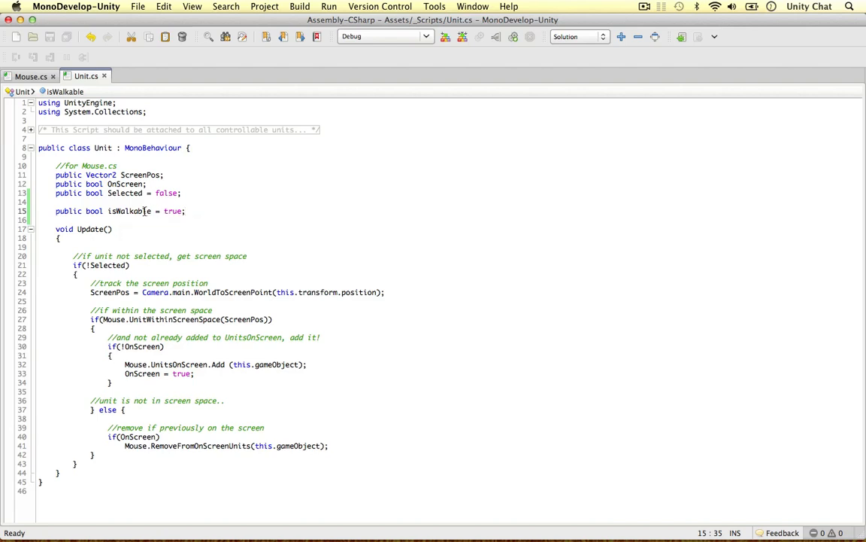
double_click(129, 210)
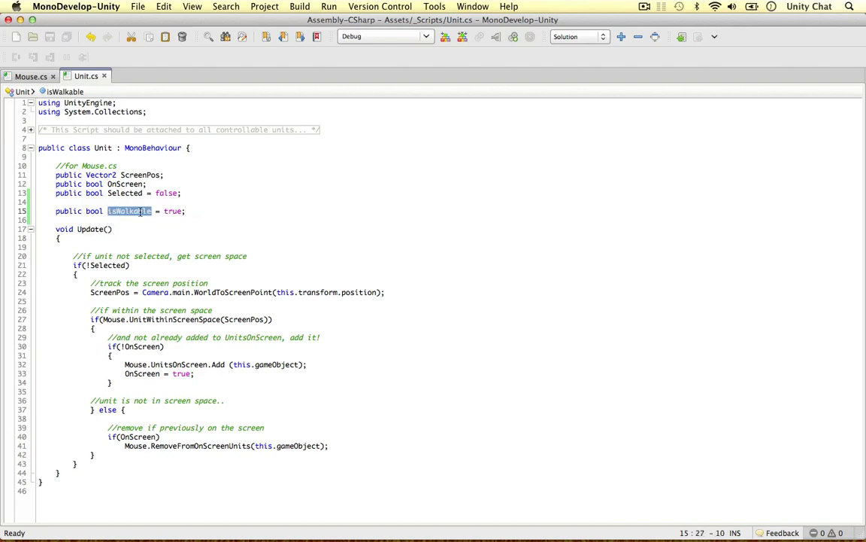
click(232, 211)
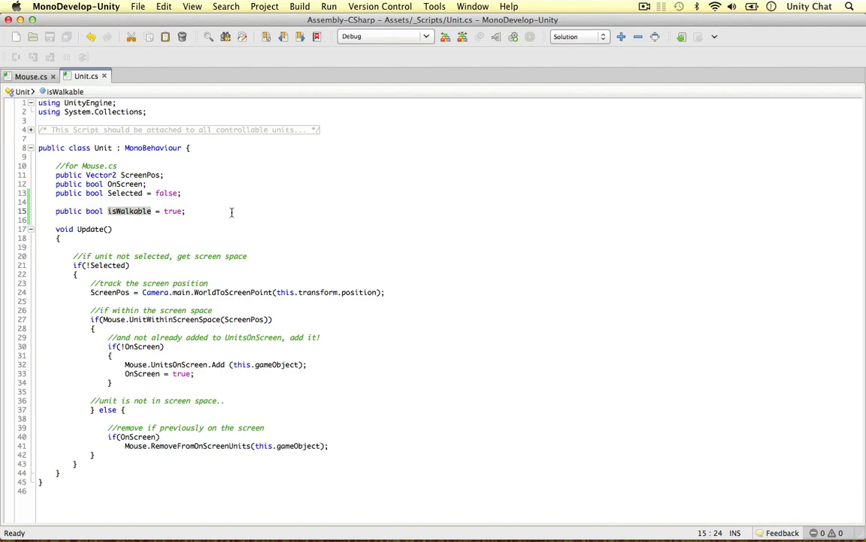
double_click(128, 211)
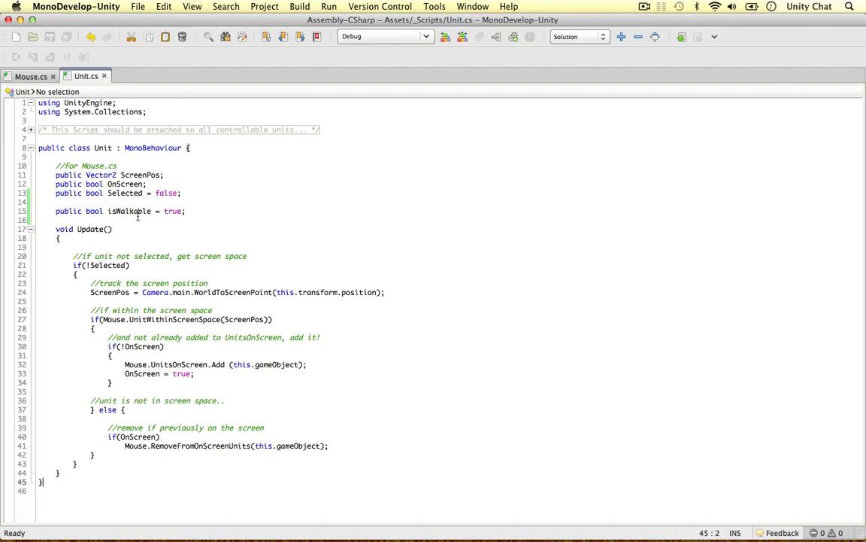
double_click(172, 211)
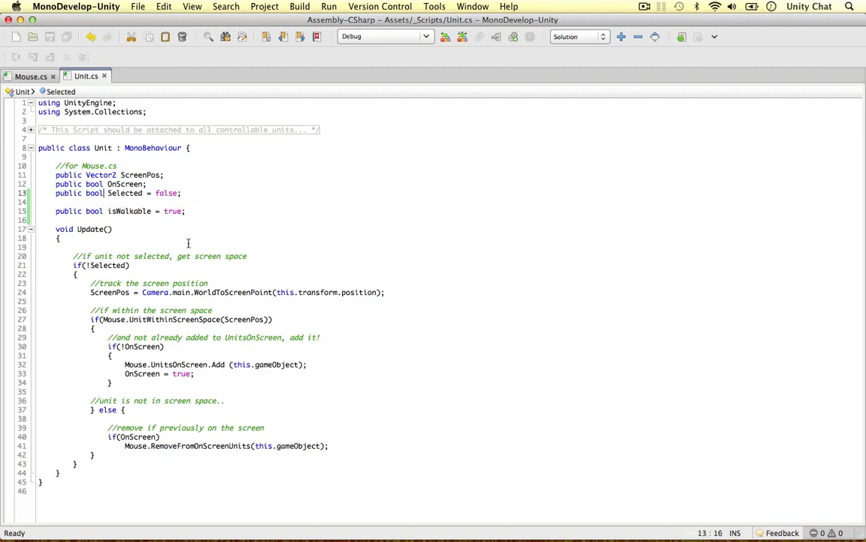
click(32, 76)
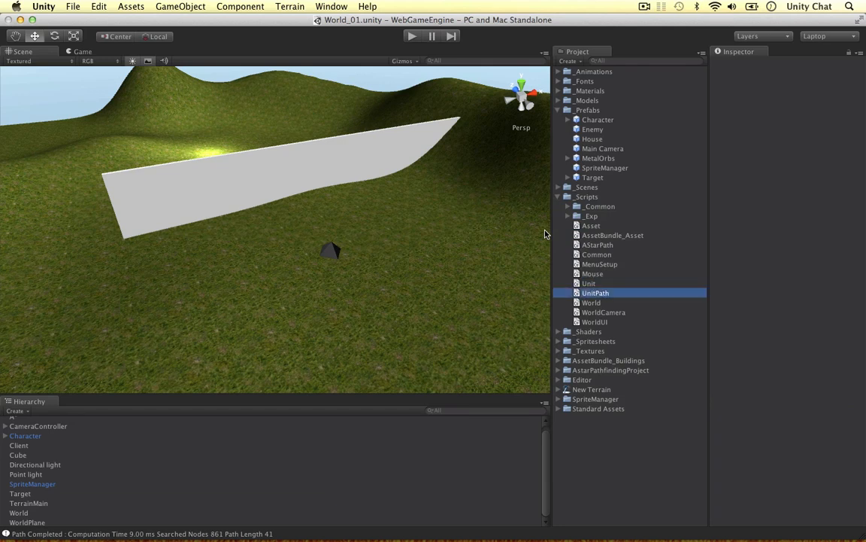
Step: Open UnitPath from the _Scripts folder in the Project panel
click(595, 293)
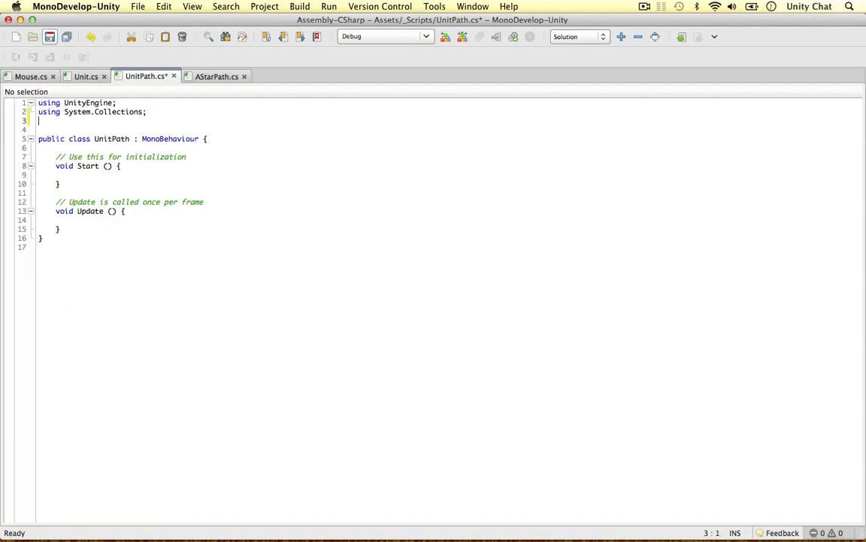
Step: Add 'using Pathfinding;' to UnitPath and copy AStarPath's seeker, controller, path and waypoint fields
text(using Pathfinding;)
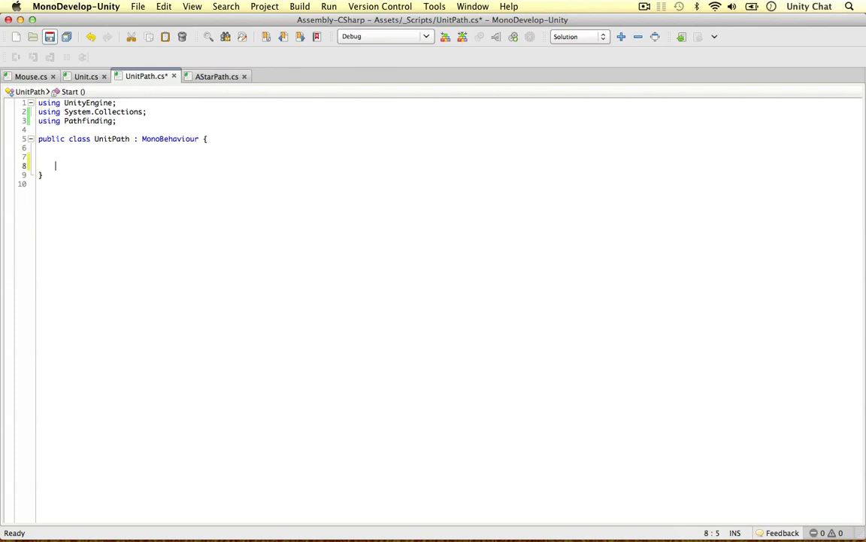
click(217, 76)
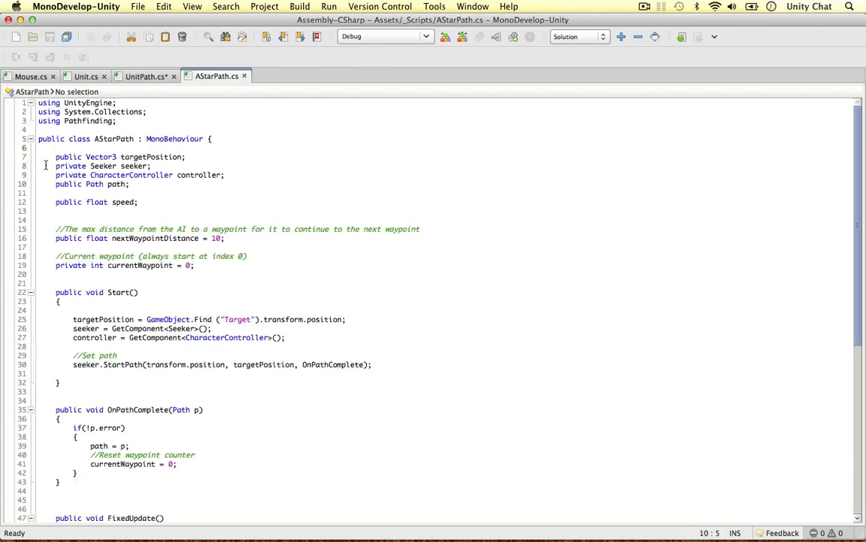
click(185, 156)
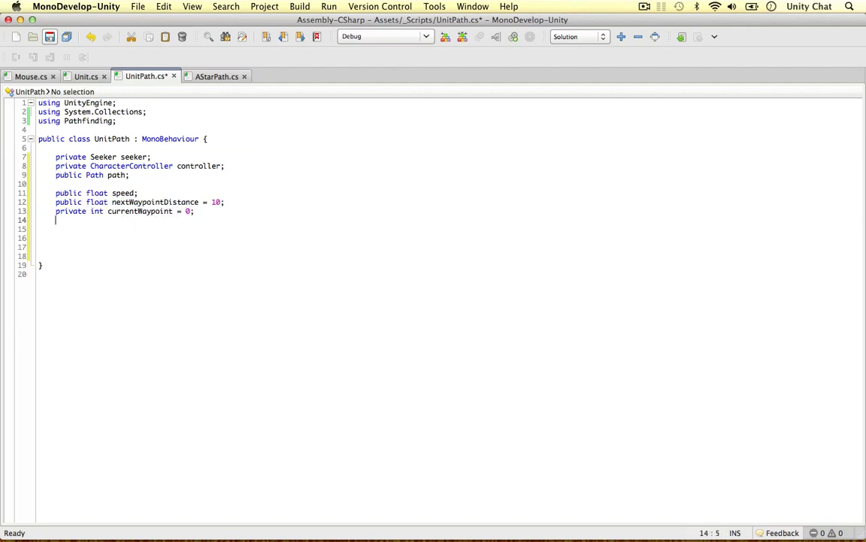
Step: Paste AStarPath's Start, OnPathComplete and FixedUpdate into UnitPath under a //Pathfinding Logic comment
click(216, 76)
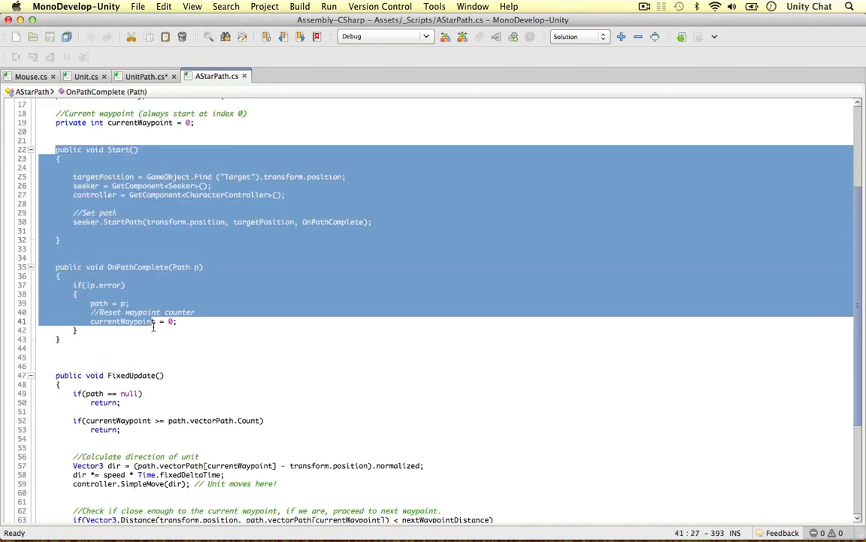
scroll(down, 3)
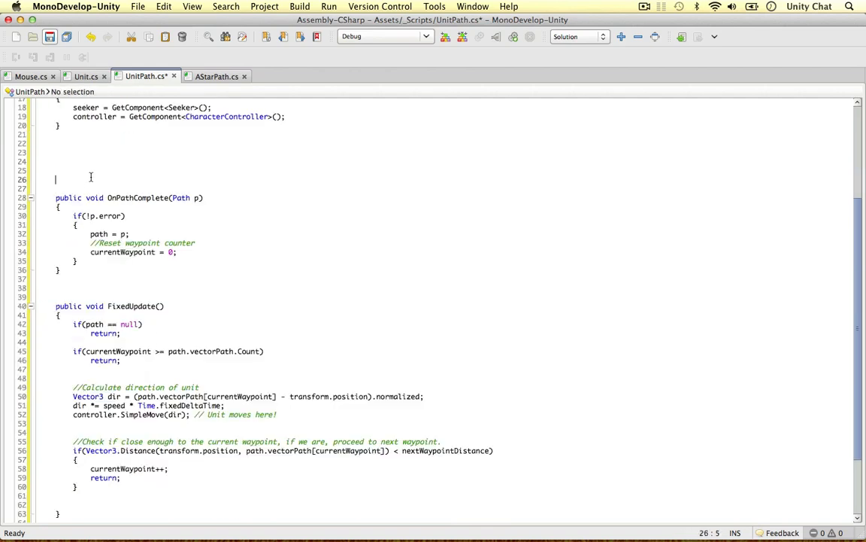
text(//Pathf)
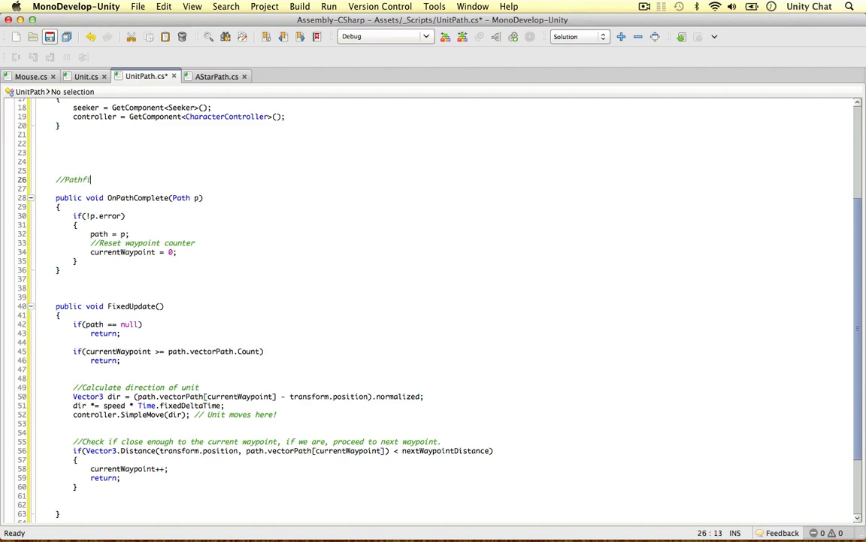
text(inding Logic)
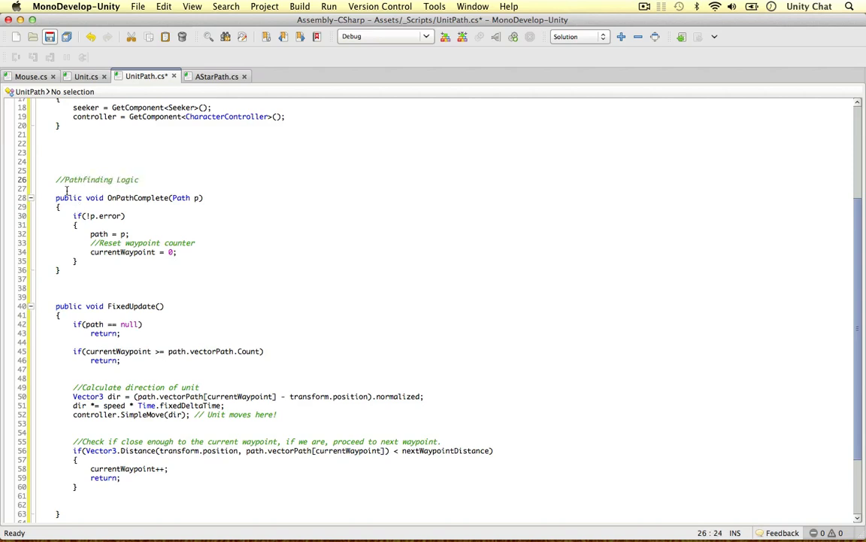
scroll(up, 3)
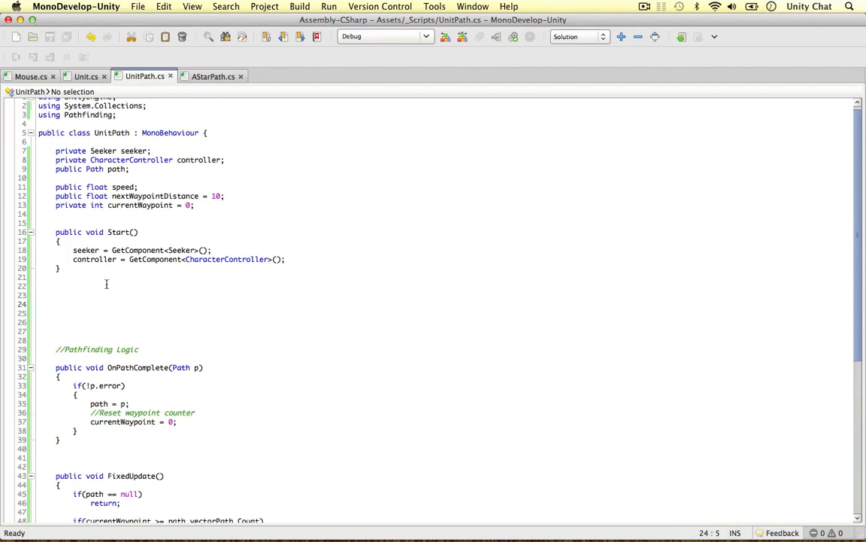
Step: Type an empty public void LateUpdate() in UnitPath after checking Unit.cs's Selected variable
text(L)
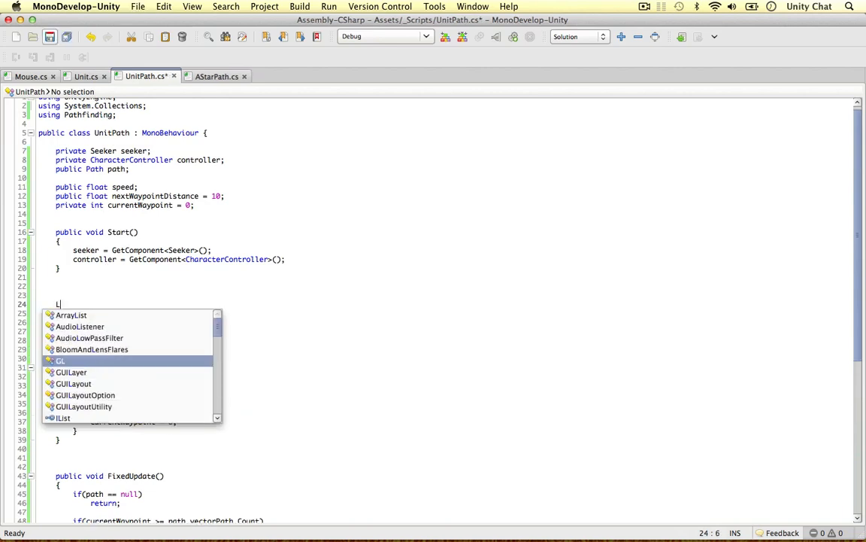
text(public)
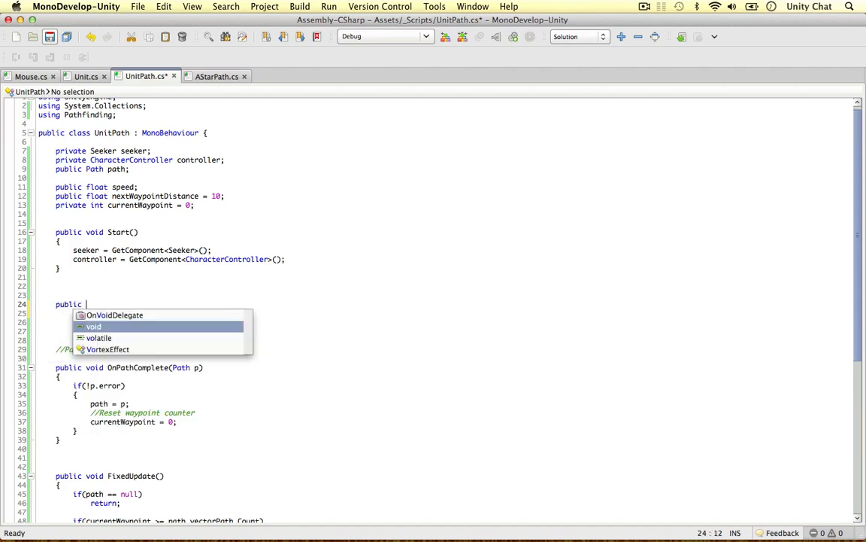
text(void LateUpdate()
click(176, 313)
text({)
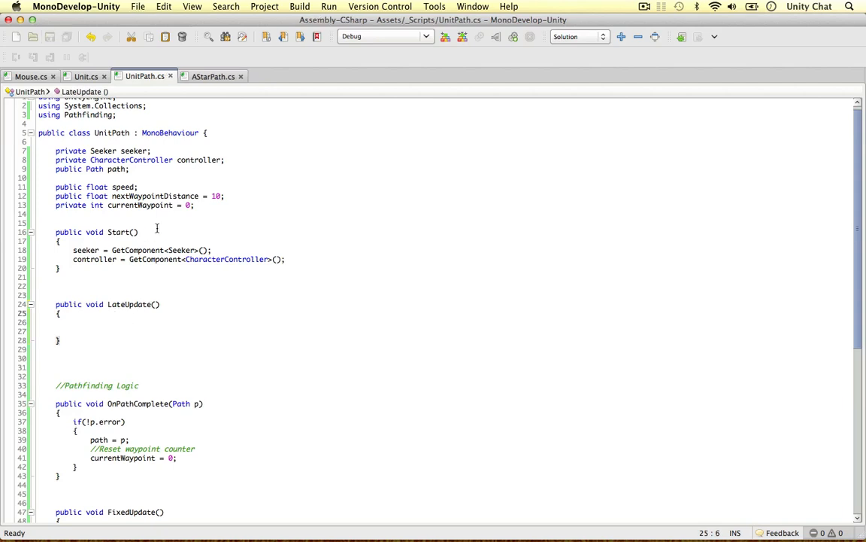
click(86, 76)
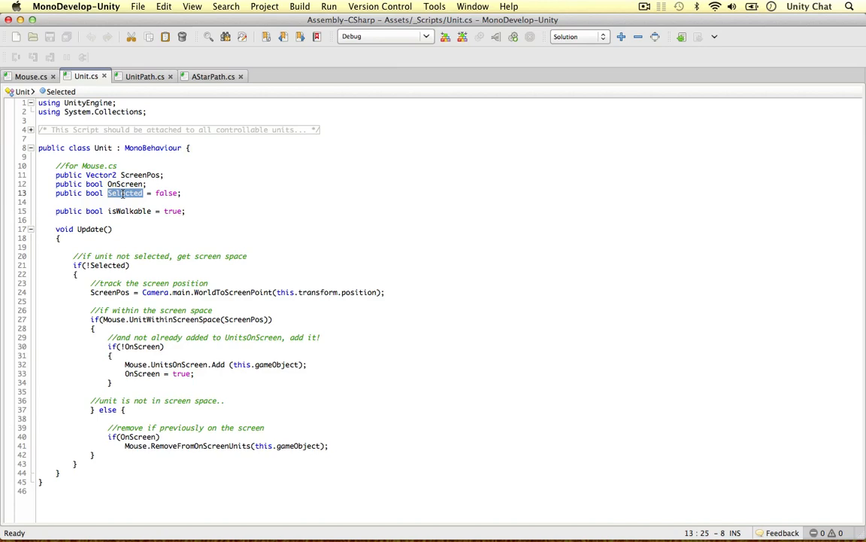
mouse_move(309, 243)
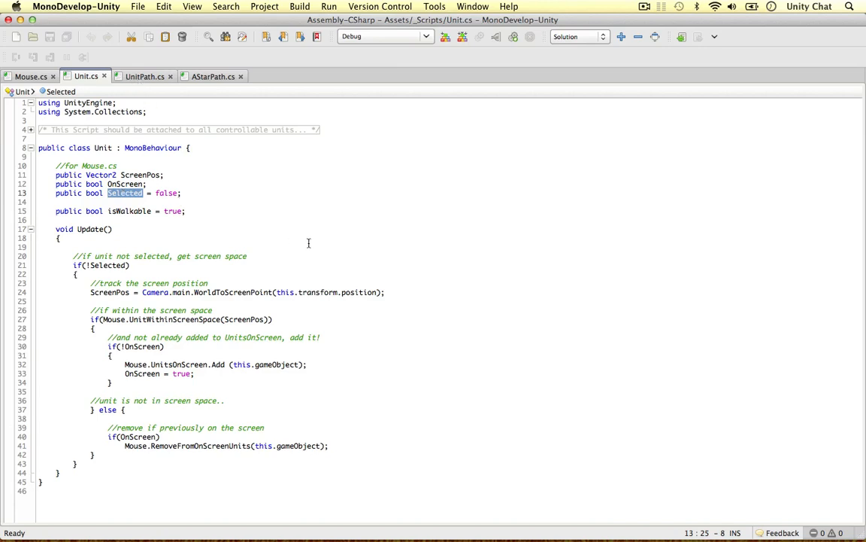
click(144, 76)
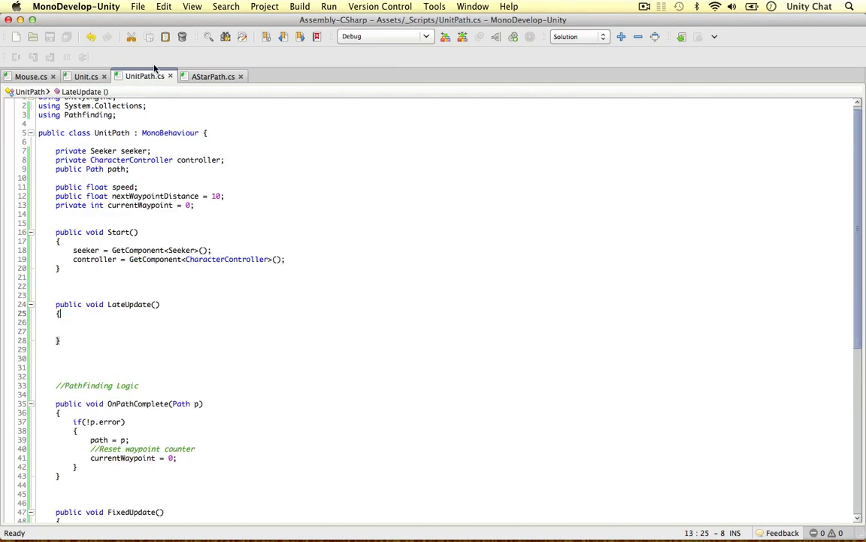
Step: Declare 'private Unit unit;' after the path field and assign unit = GetComponent<Unit>() in Start
click(129, 168)
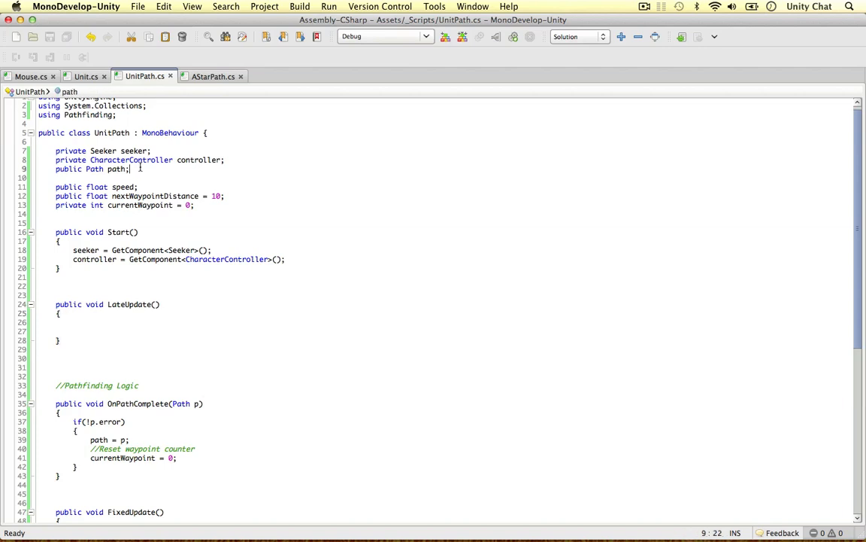
text(private)
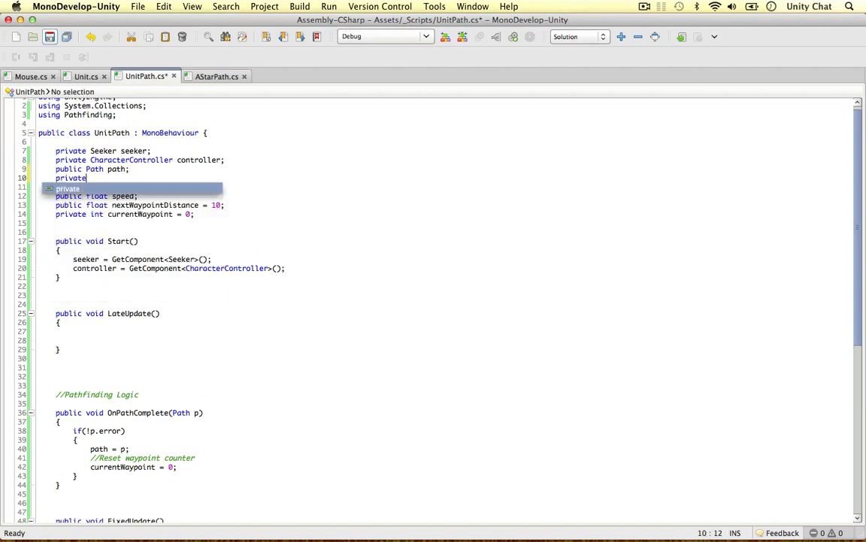
text(Unit unit)
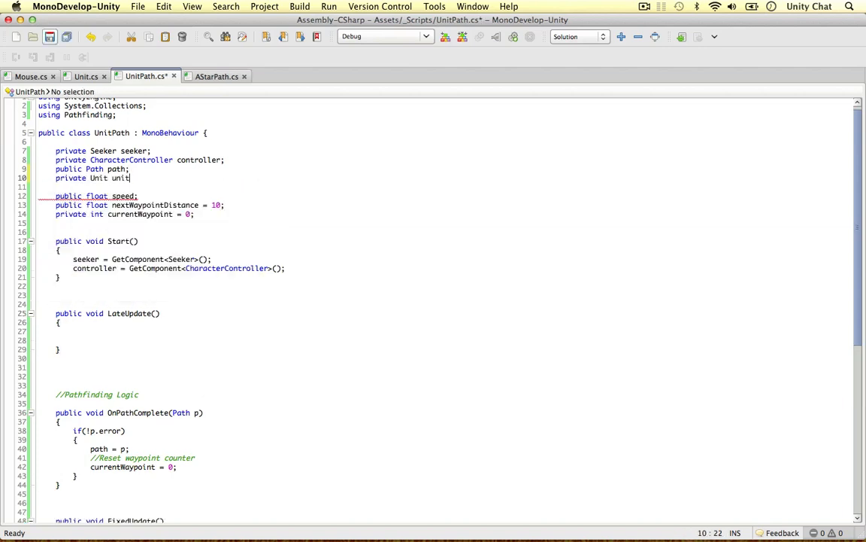
double_click(121, 178)
text(unit =)
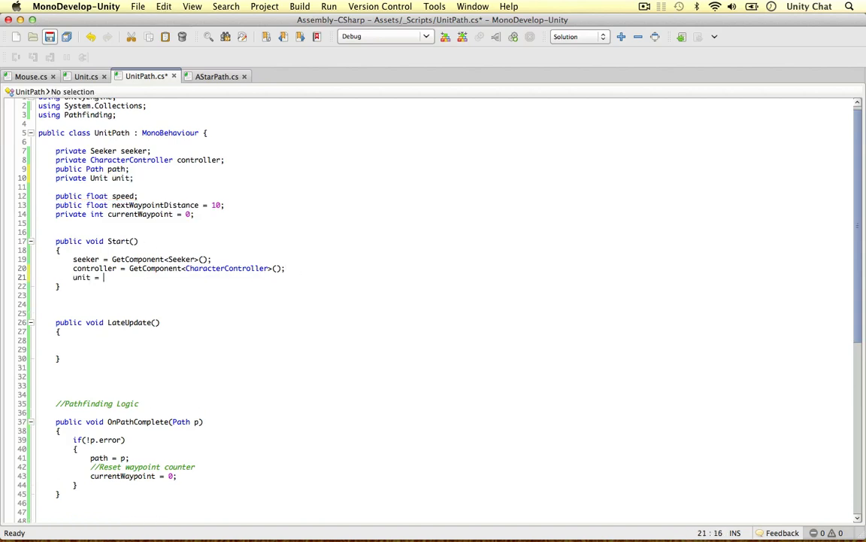
text(GetComponent<Unit>();)
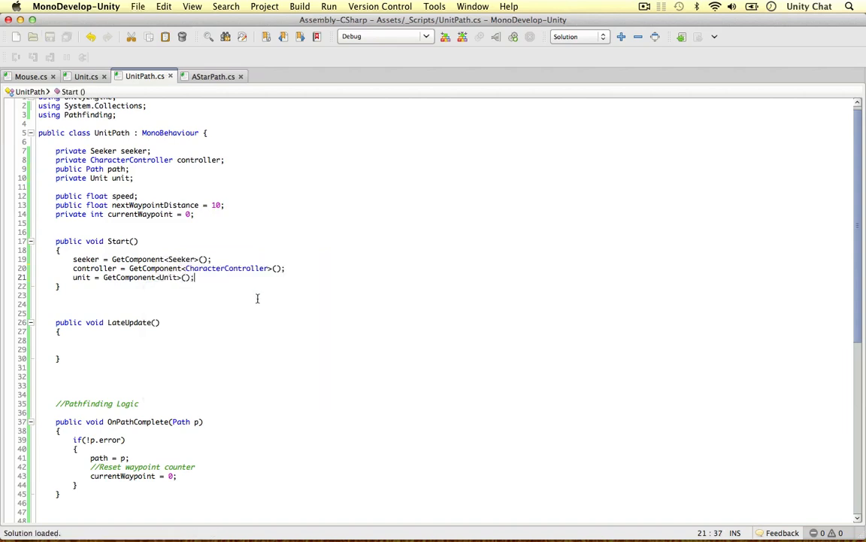
click(75, 337)
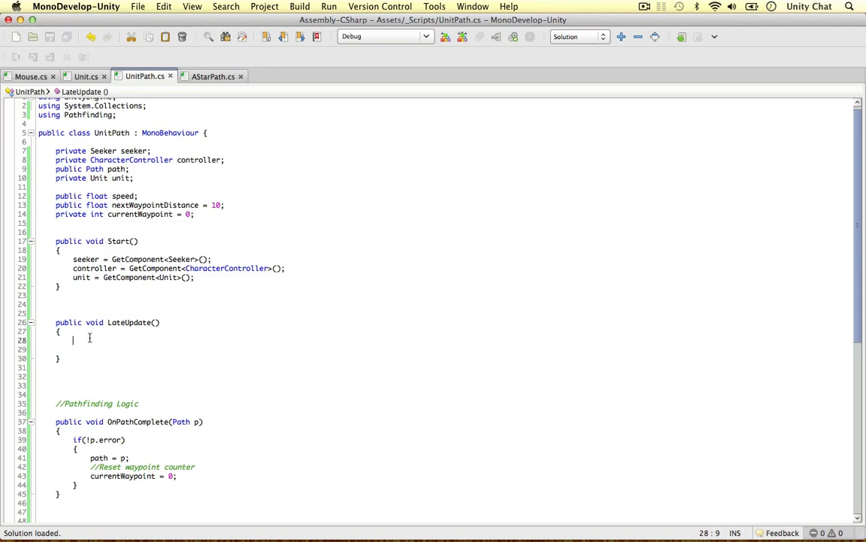
Step: Nest if(unit.Selected) and if(Input.GetMouseButtonDown(1)) blocks in LateUpdate, beginning a seeker call inside
text(if(unit)
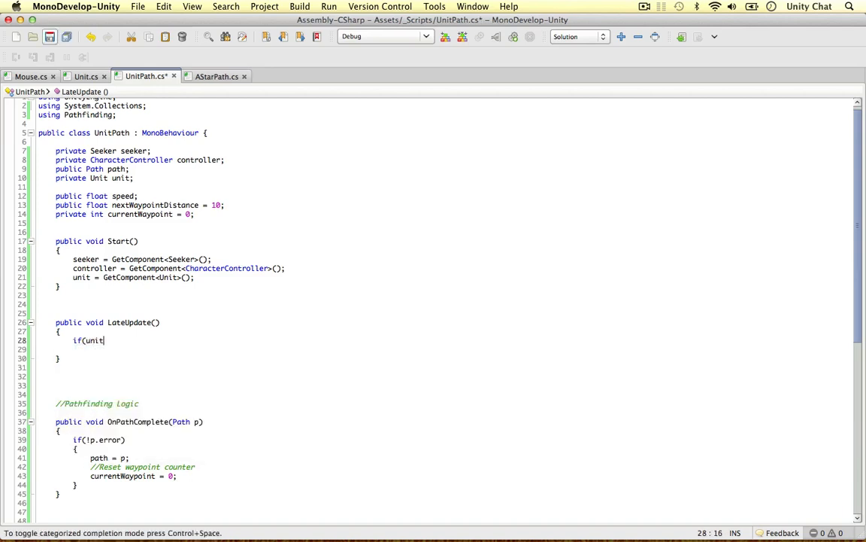
text(.Selected))
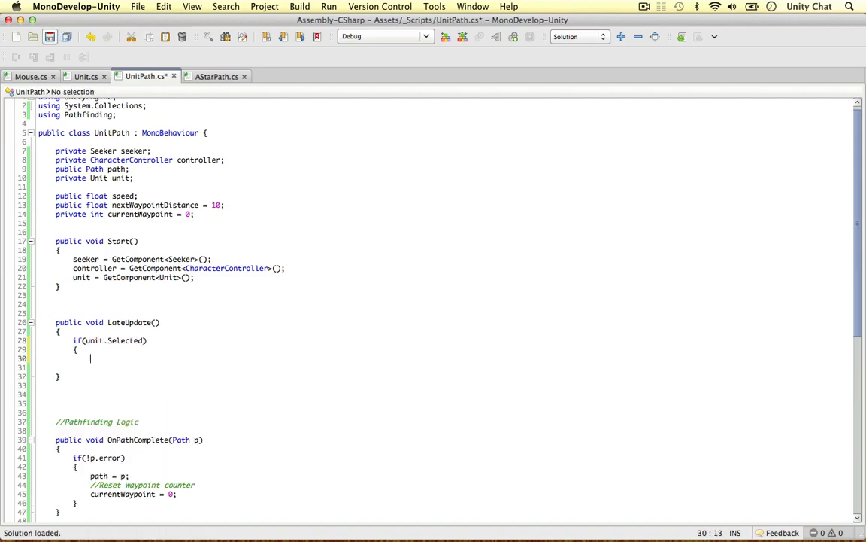
text(if(Input.)
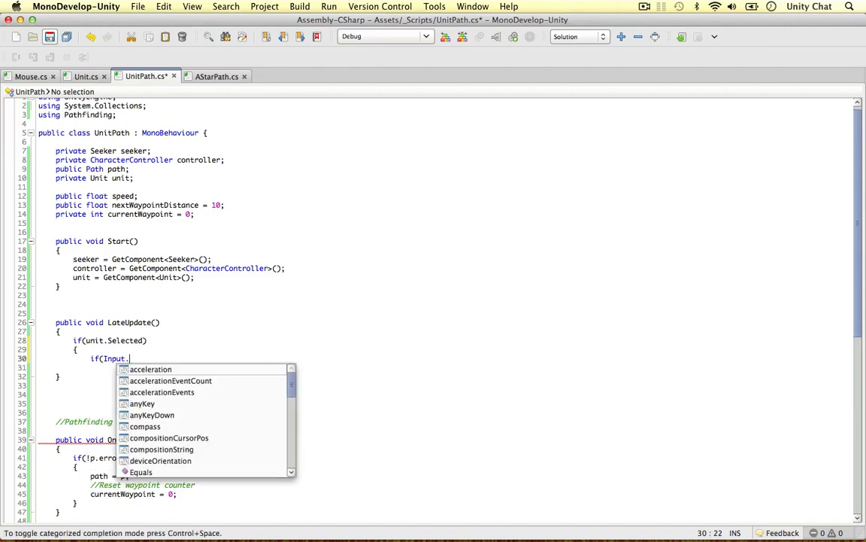
text(GetMouseButtonDown(1)
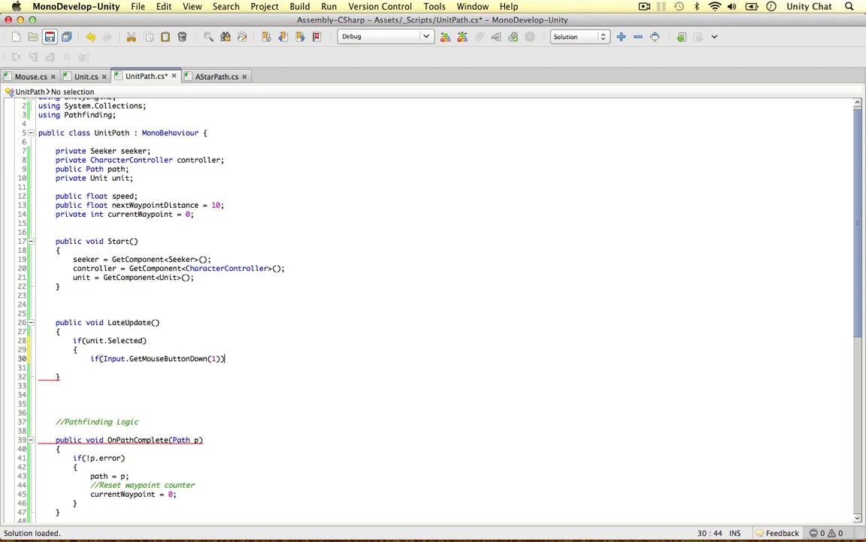
key(Return)
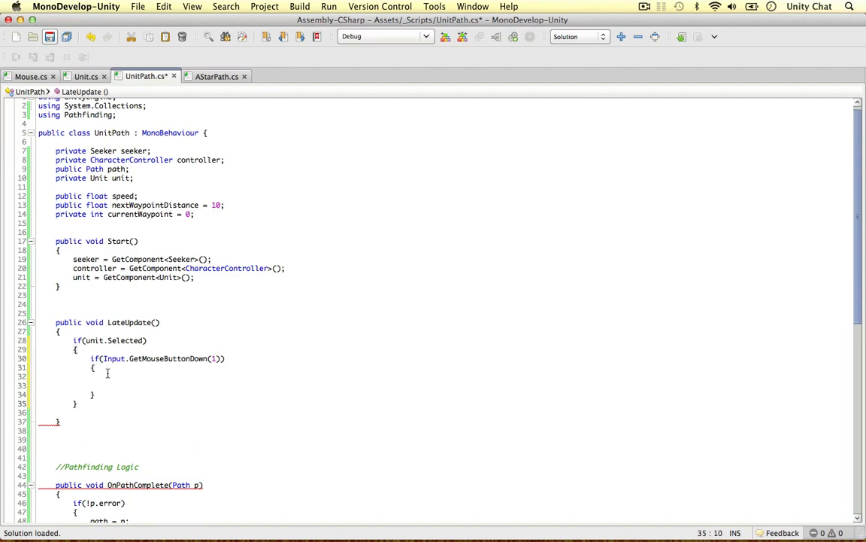
click(109, 376)
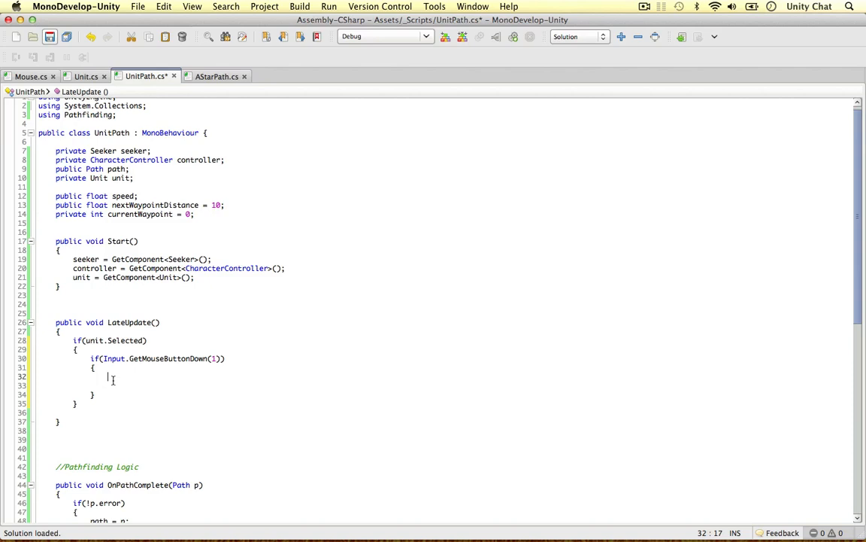
text(seeker.)
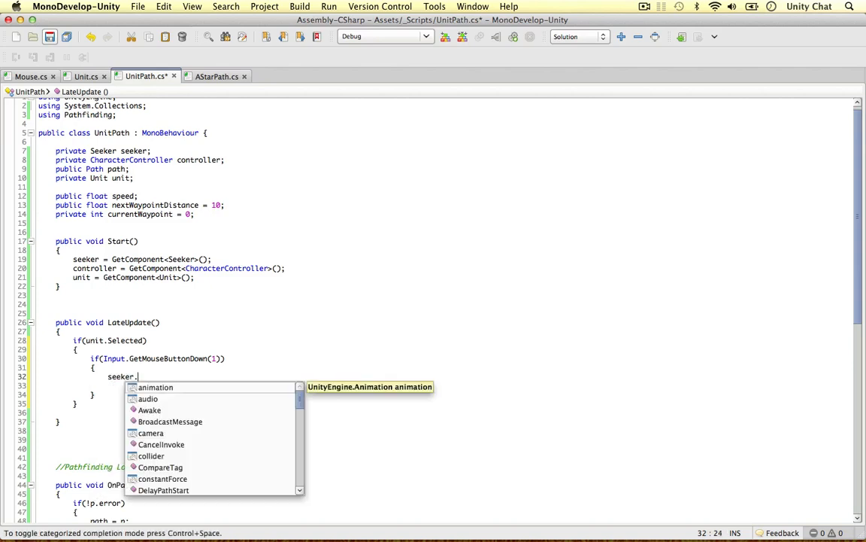
Step: Type seeker.StartPath(transform.position, Mouse.Right… and bring up Mouse.cs to check the member name
text(StartPath(transform.position,)
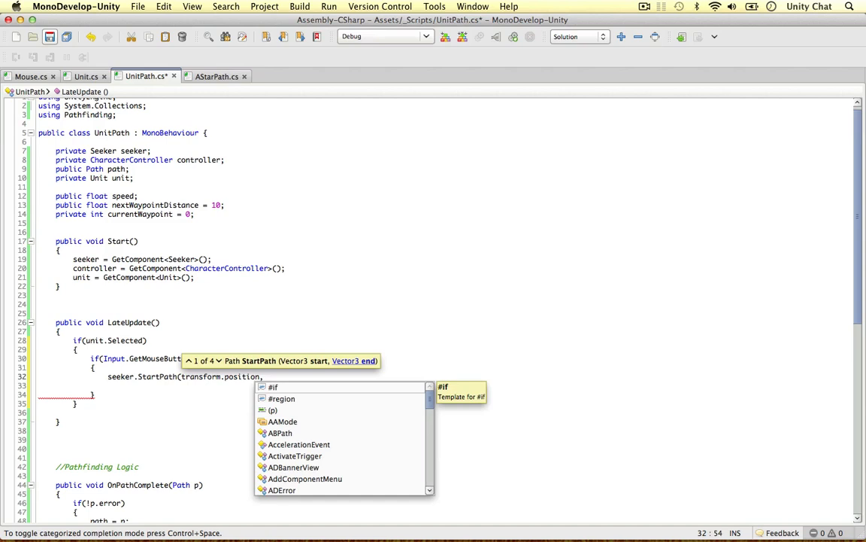
text(Mouse.)
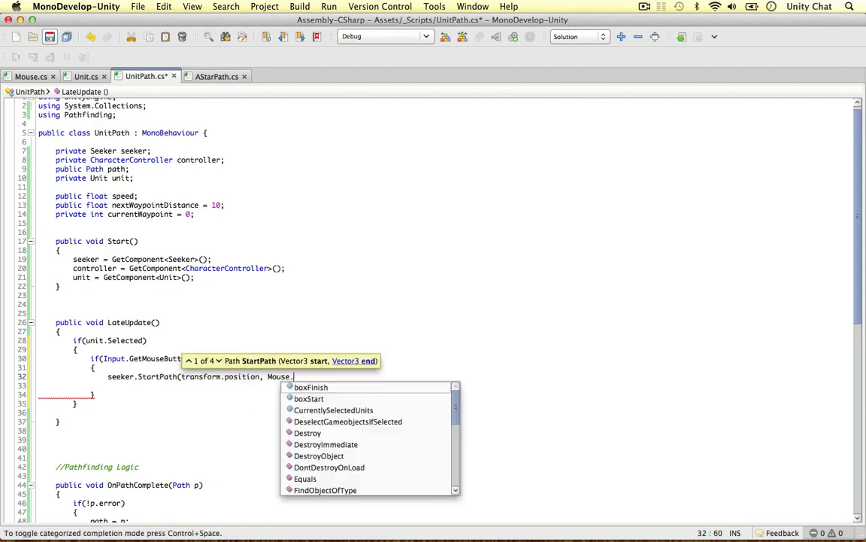
text(Right)
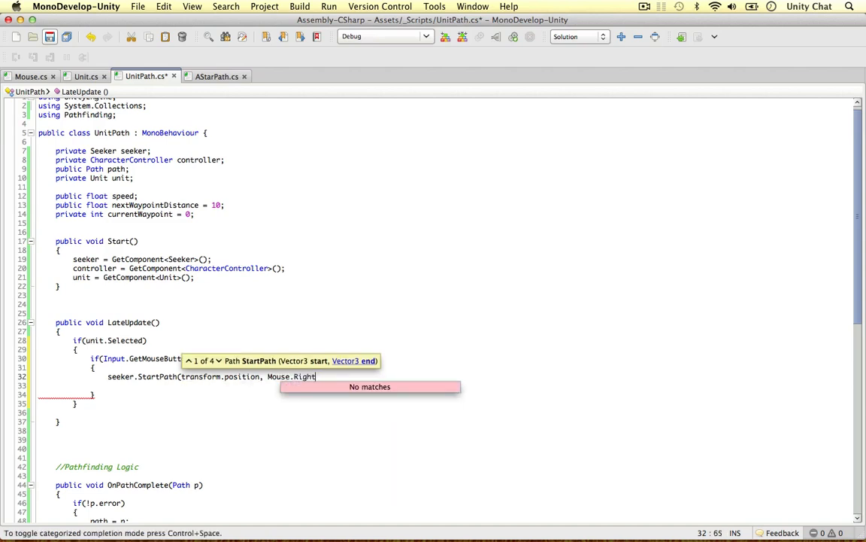
key(backspace)
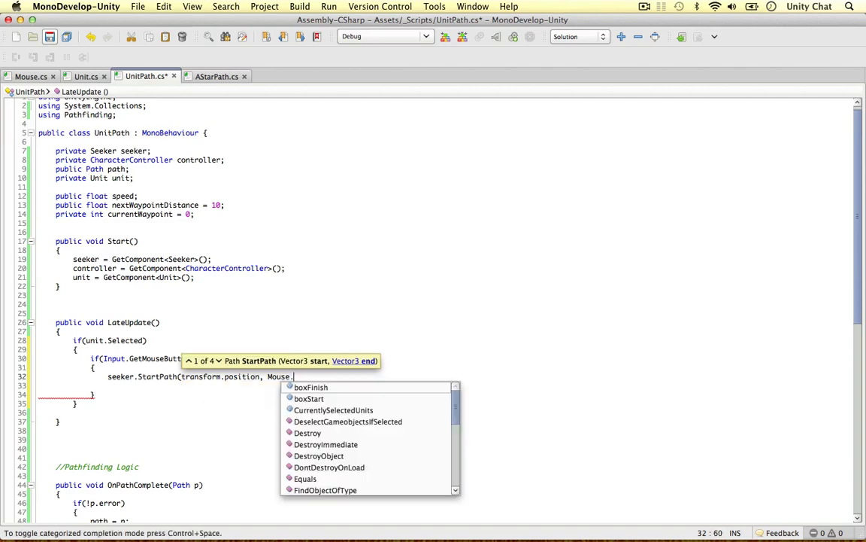
text(Right)
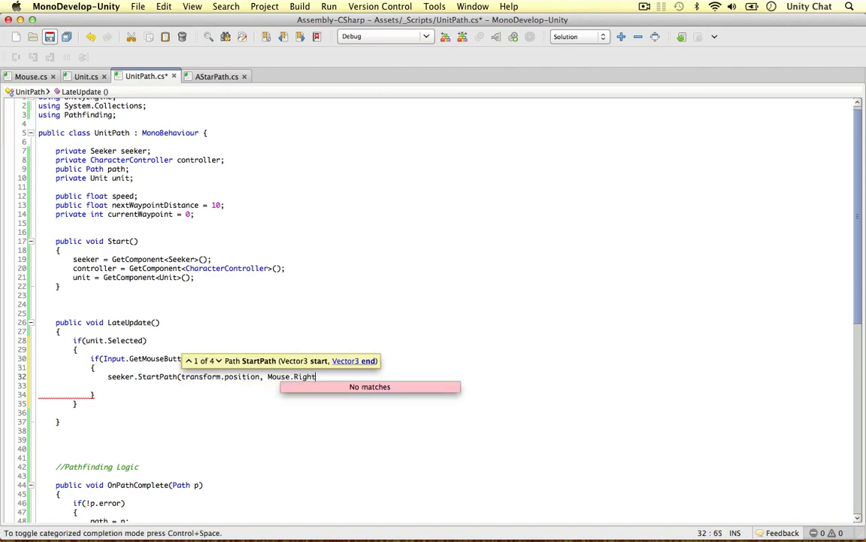
click(31, 76)
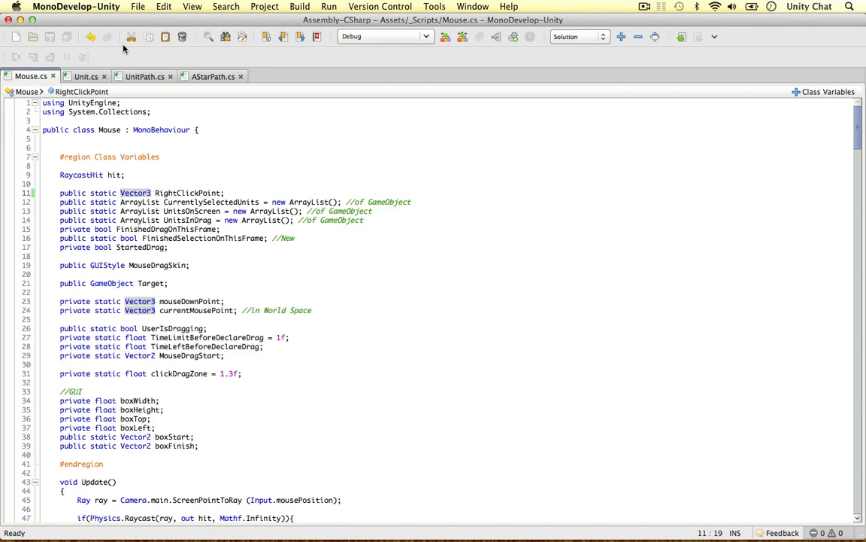
Step: Inspect the RightClickPoint declaration in Mouse.cs, confirming it is a static Vector3
double_click(136, 192)
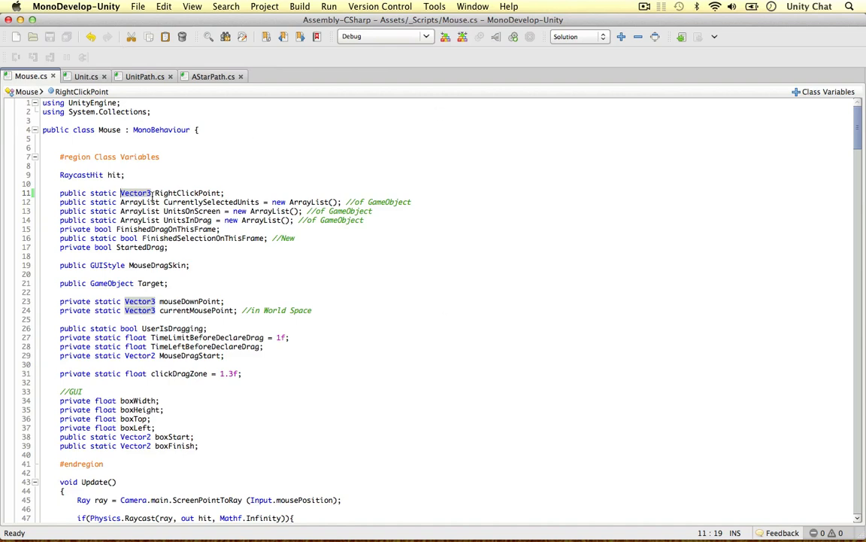
double_click(104, 192)
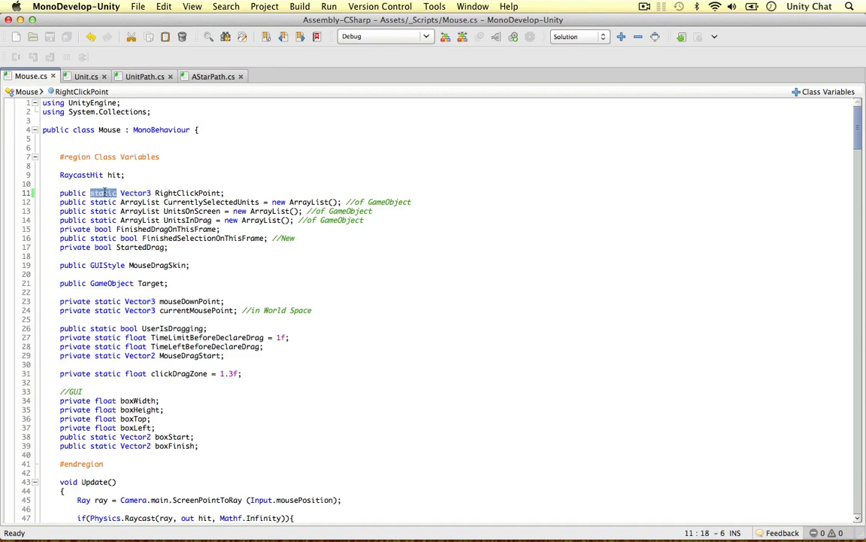
double_click(188, 192)
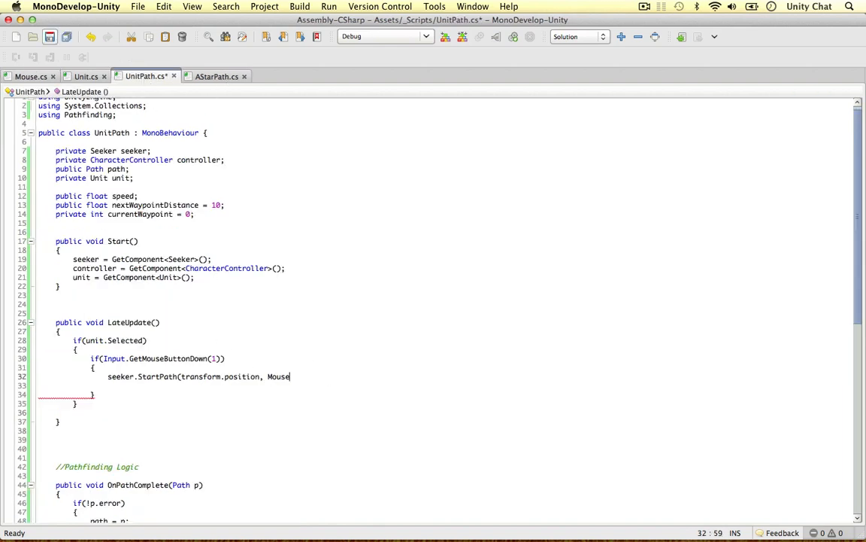
Step: Complete the call as StartPath(transform.position, Mouse.RightClickPoint, OnPathComplete);
text(.RightClickPoint,)
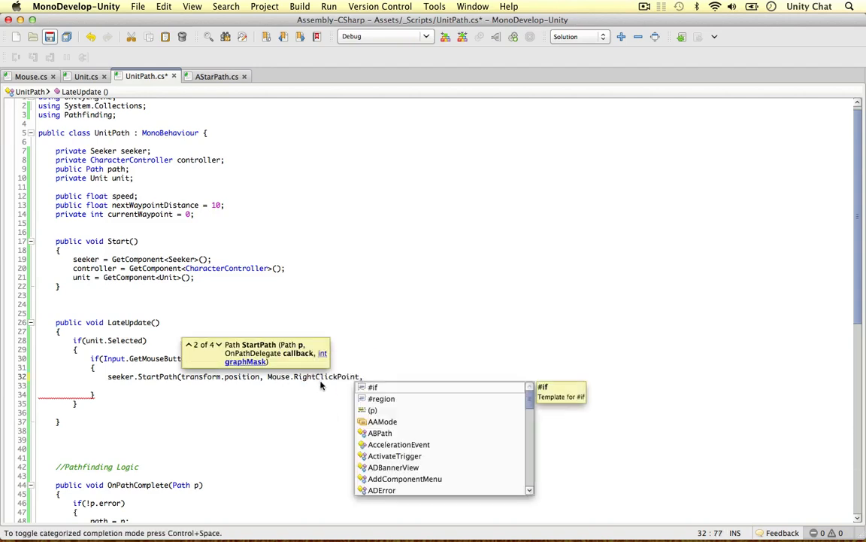
text(OnPathCompelte))
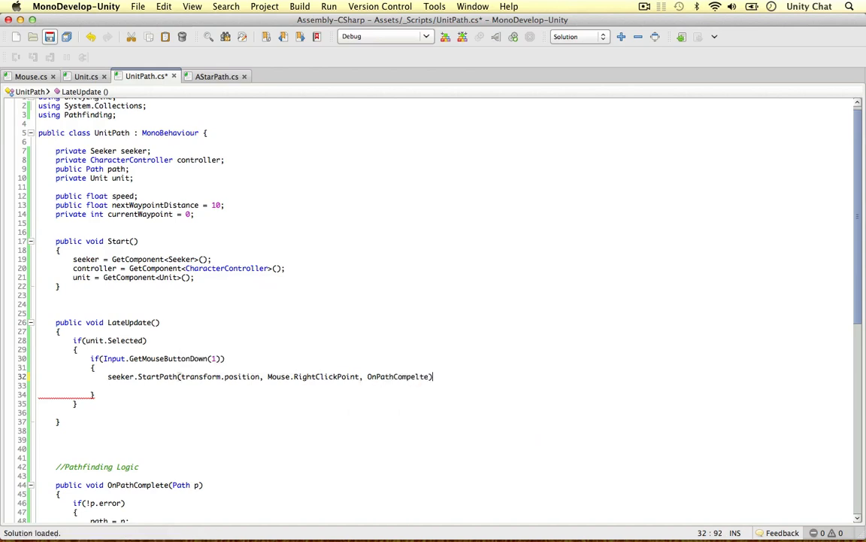
text(;)
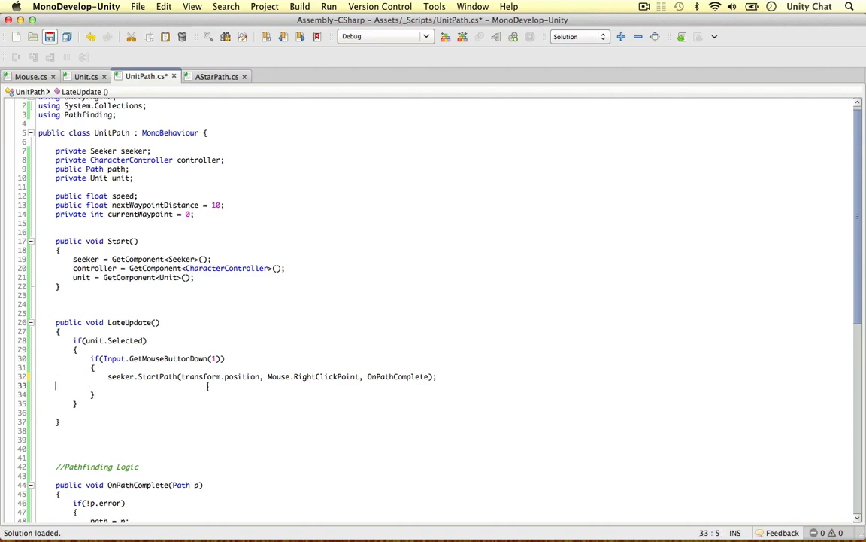
double_click(167, 358)
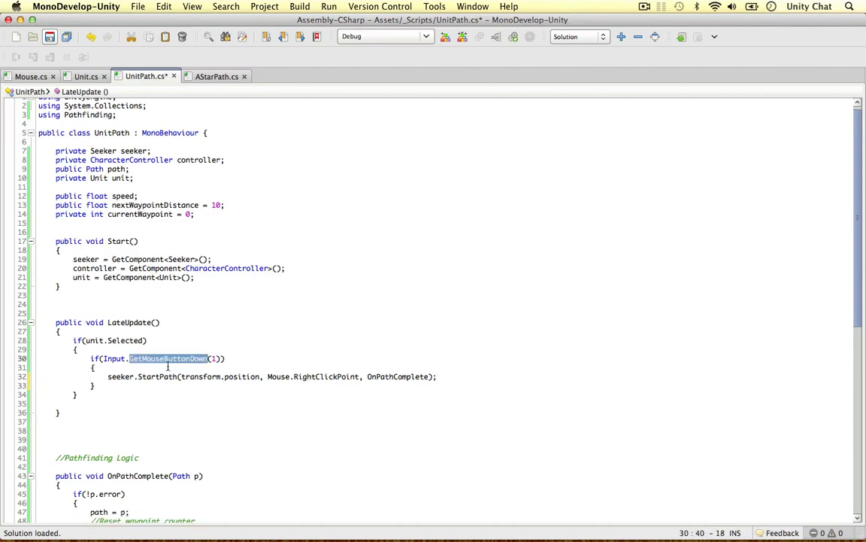
mouse_move(399, 361)
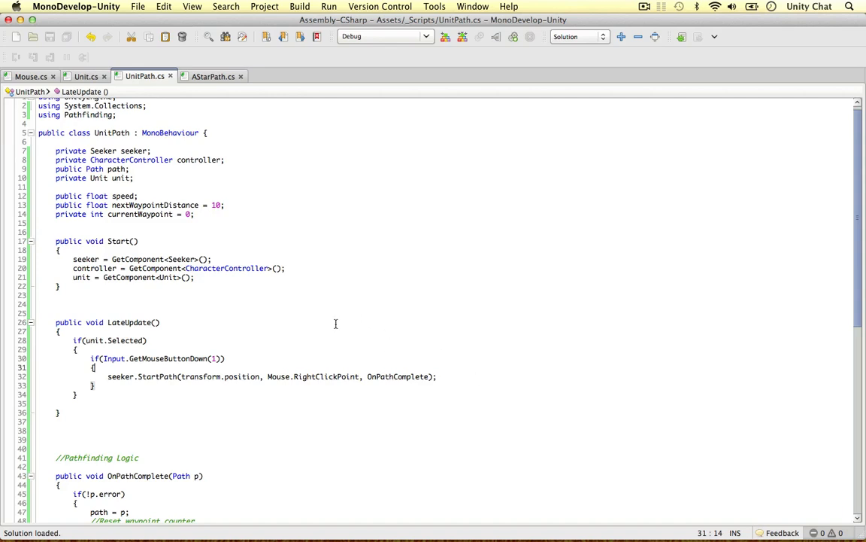
mouse_move(541, 352)
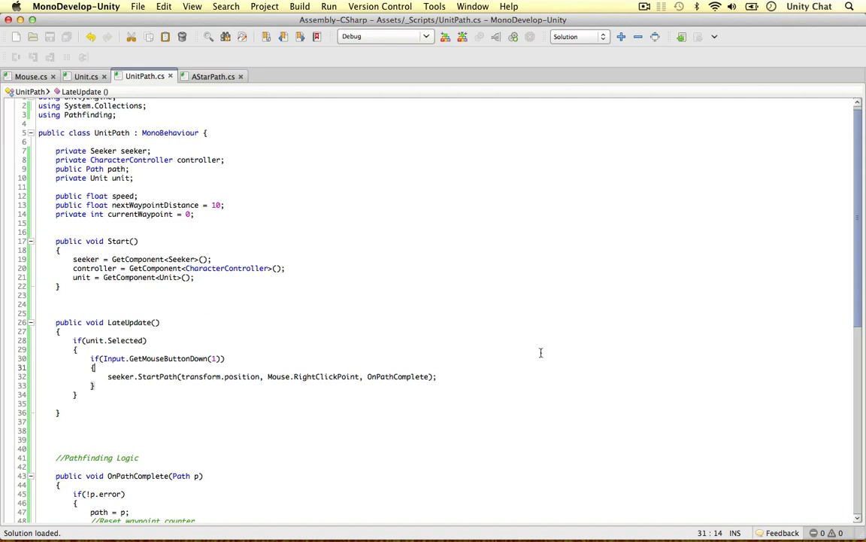
mouse_move(160, 255)
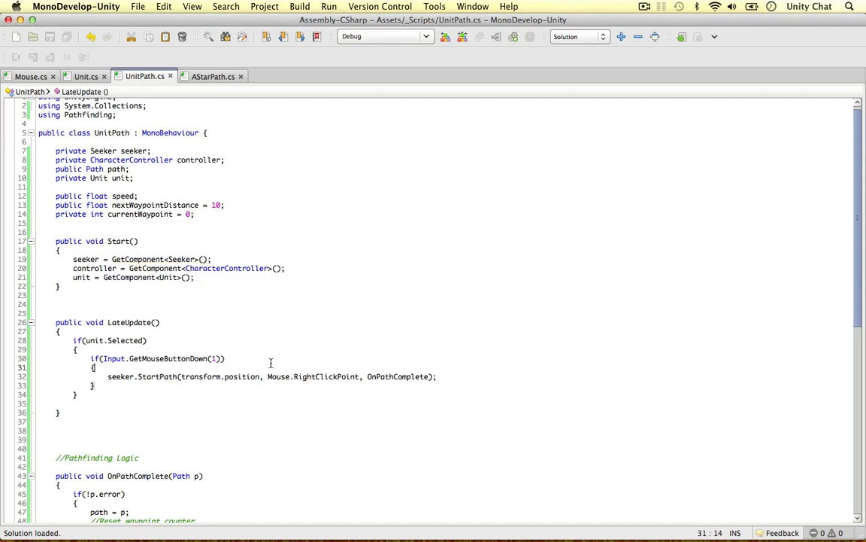
Step: Add 'if(!unit.isWalkable) return;' at the top of FixedUpdate
scroll(down, 3)
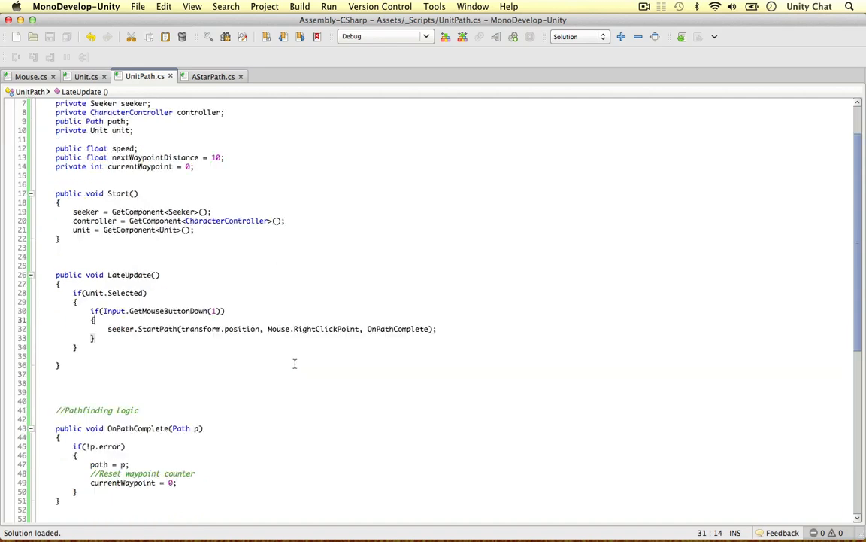
scroll(down, 3)
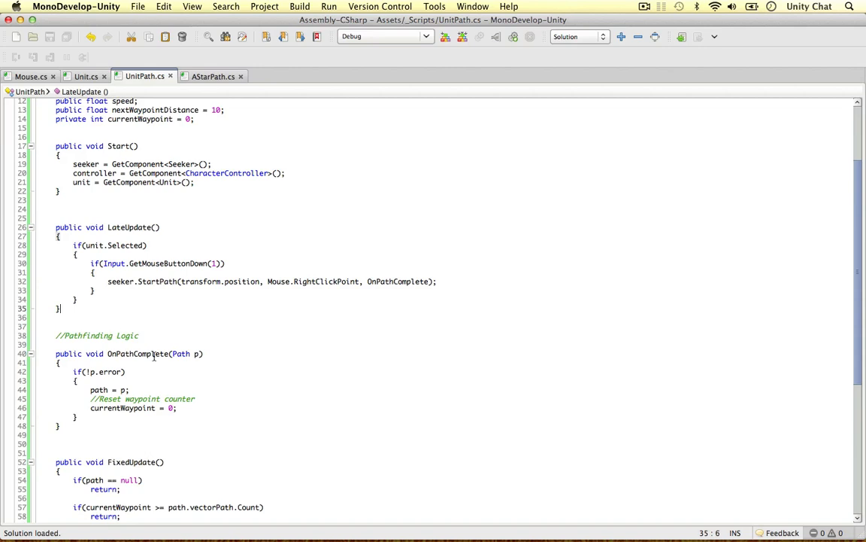
scroll(down, 3)
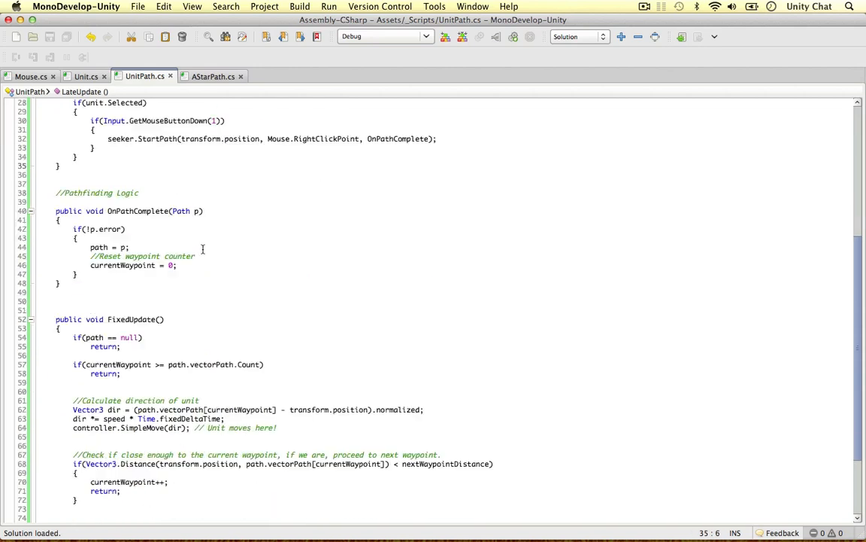
scroll(down, 3)
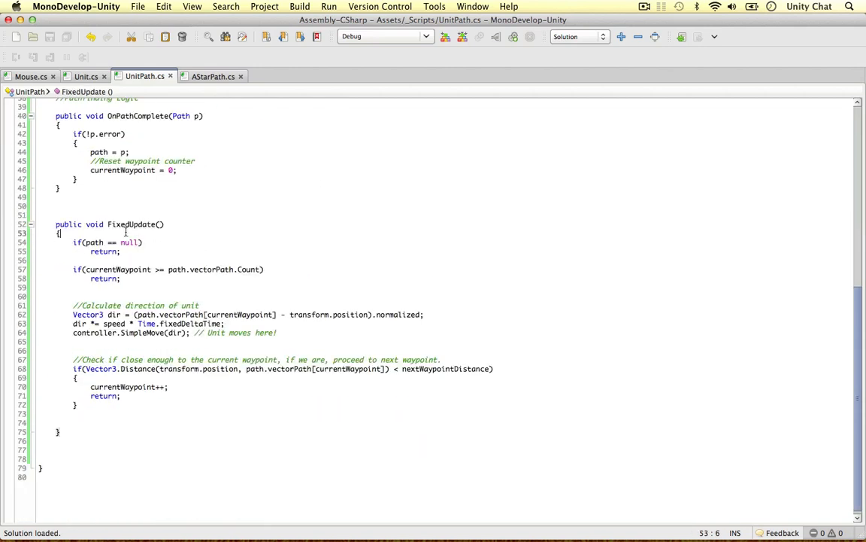
key(Return)
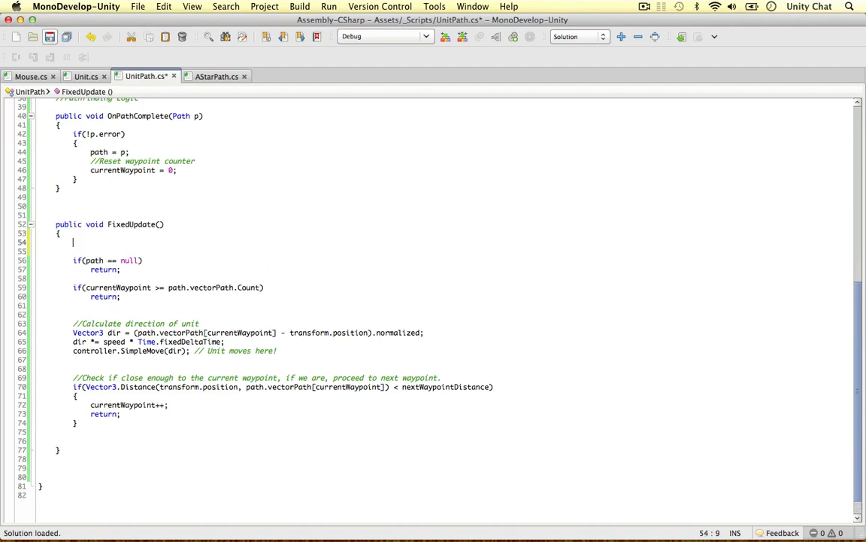
text(if(!)
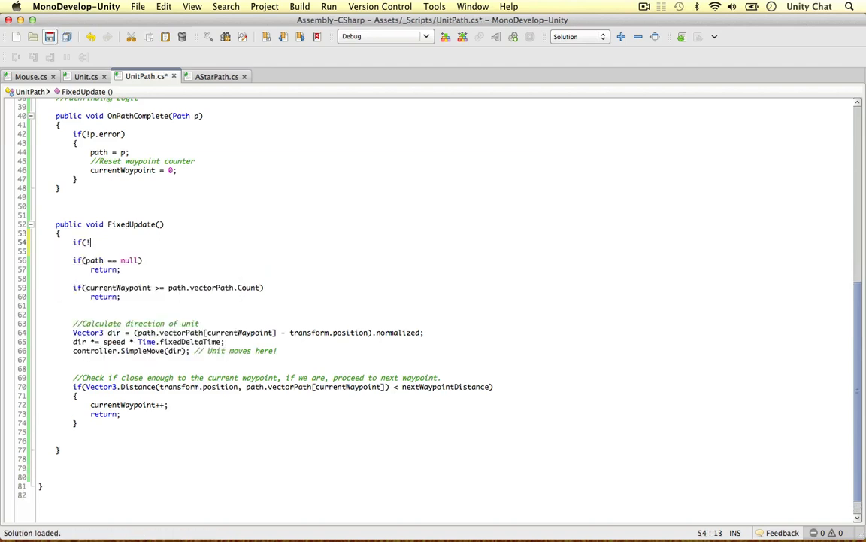
text(unit.isWalkable)
text(return;)
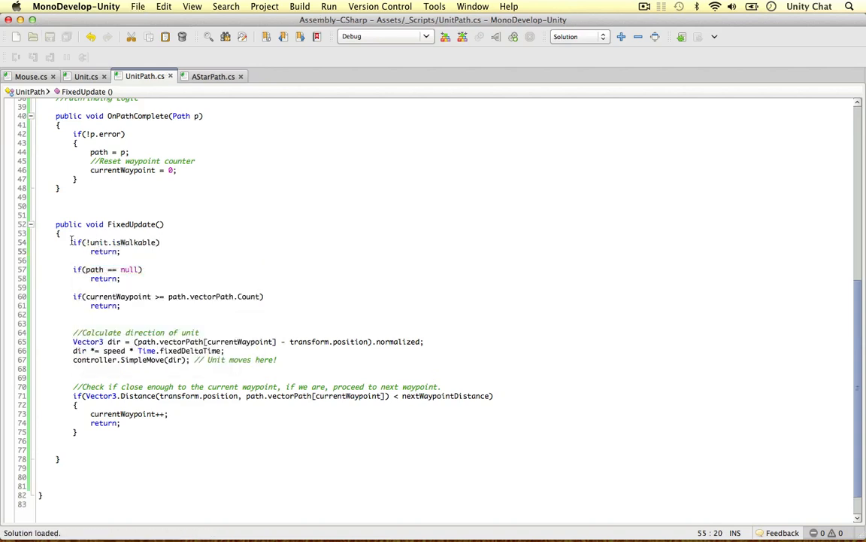
Step: Confirm isWalkable in Unit.cs and add '&& unit.isWalkable' to the LateUpdate selected check
click(86, 76)
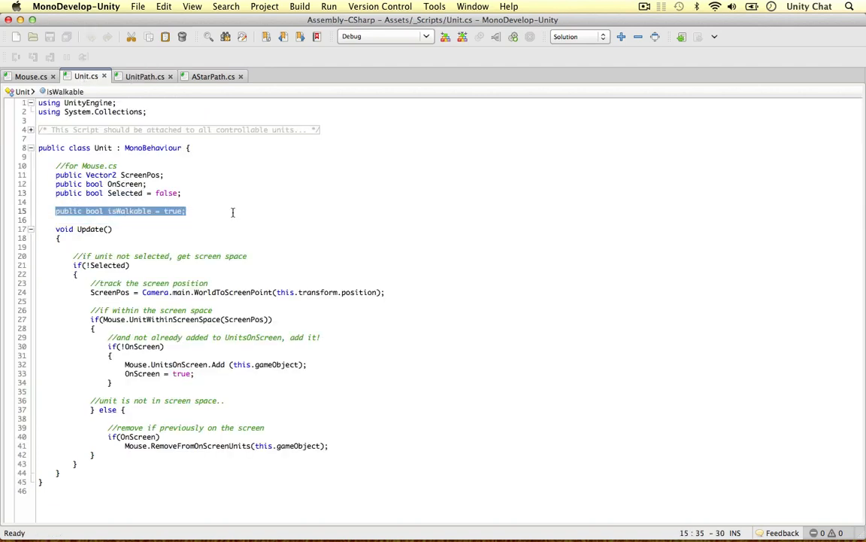
click(144, 76)
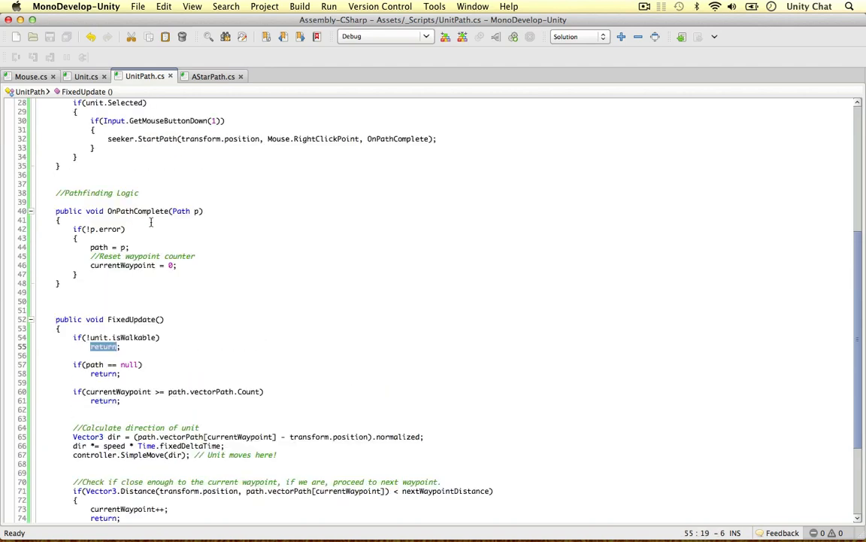
scroll(up, 3)
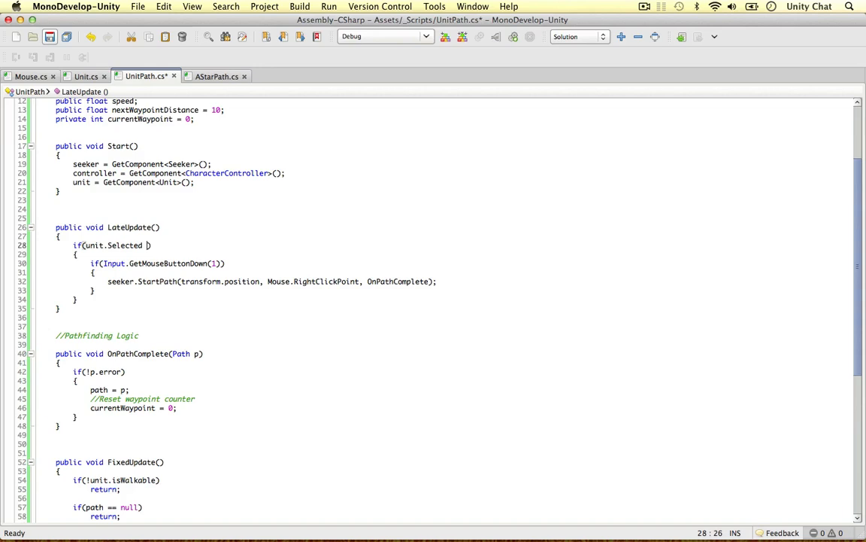
text(&& unit.isW)
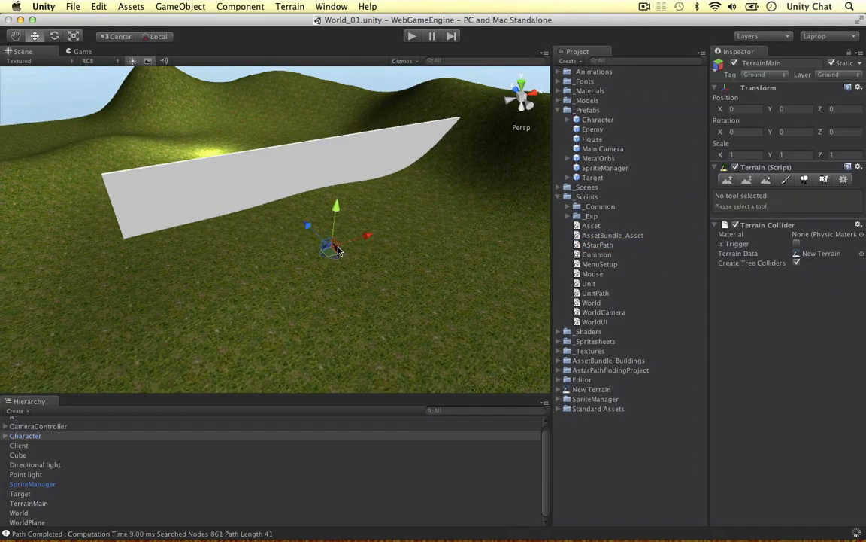
Step: Remove Character's AStar Path component and commit a Next Waypoint Distance of 5 on Unit Path
click(25, 435)
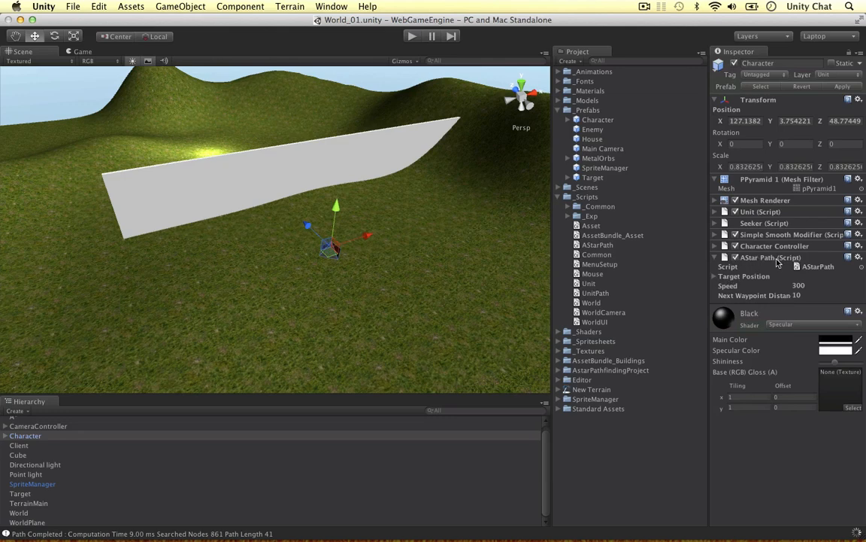
click(858, 257)
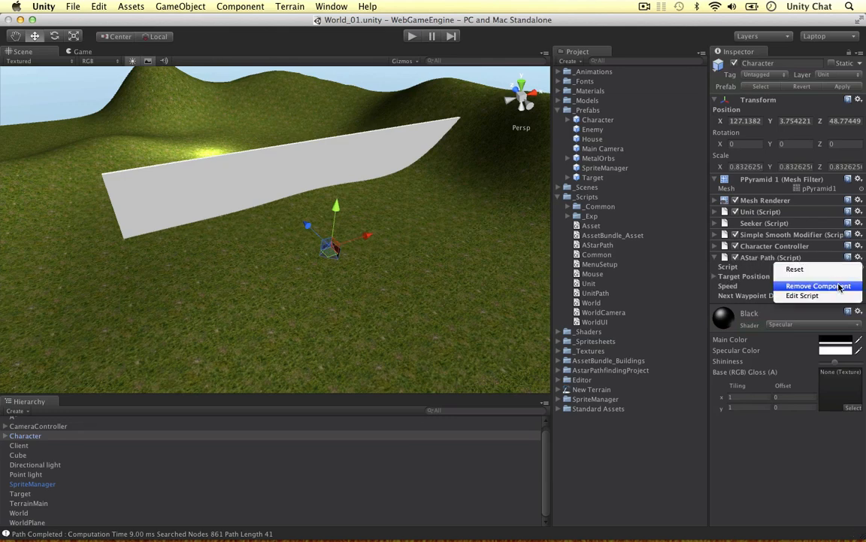
click(818, 285)
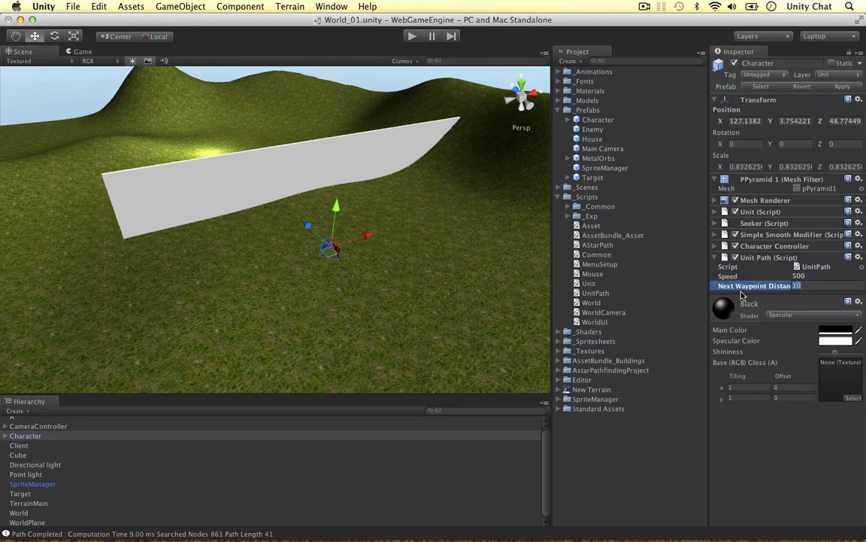
mouse_move(547, 283)
text(5)
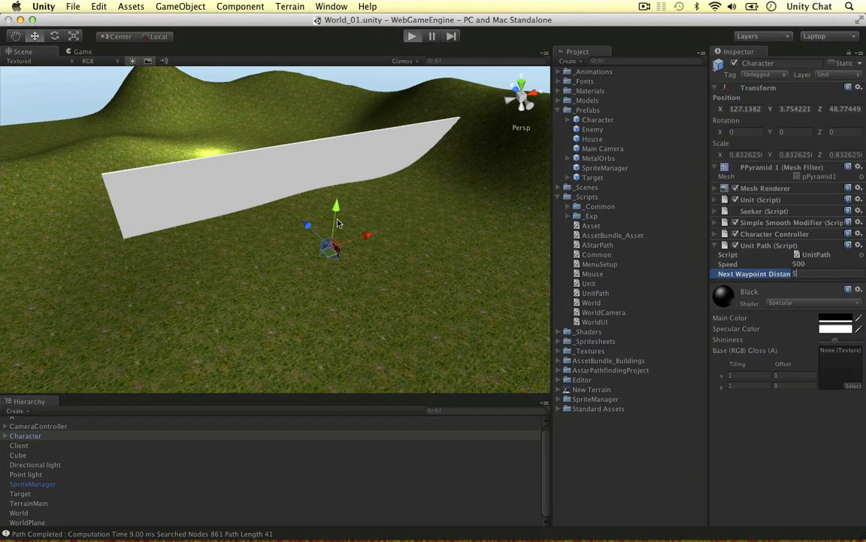
click(412, 36)
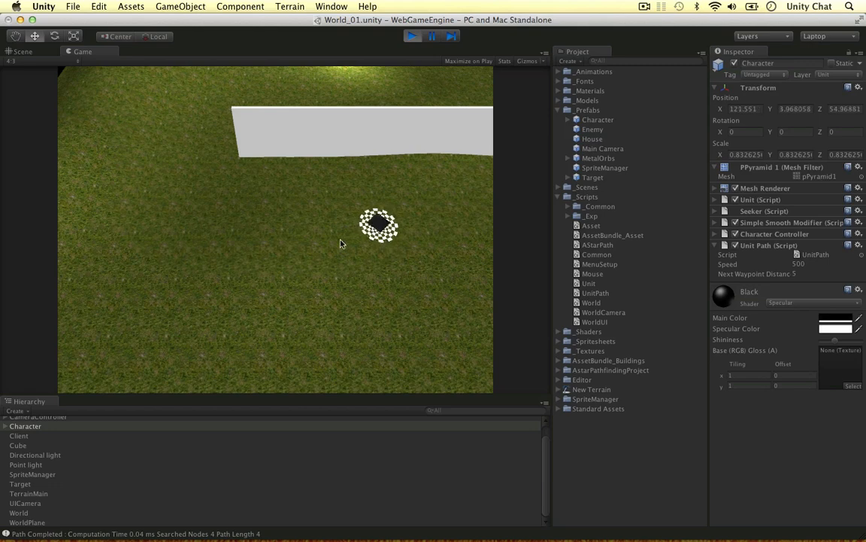
Step: Test-run the pathing and set the Simple Smooth Modifier's Smooth Type to Simple
click(22, 51)
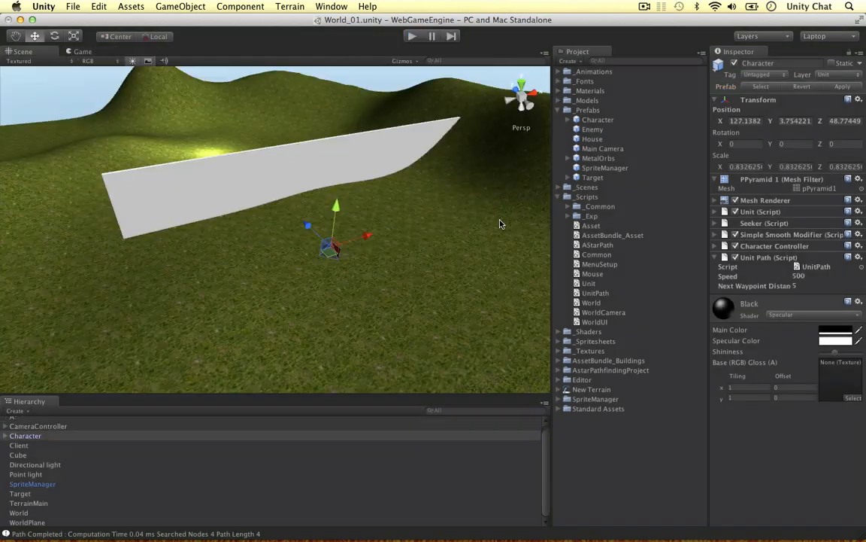
mouse_move(630, 291)
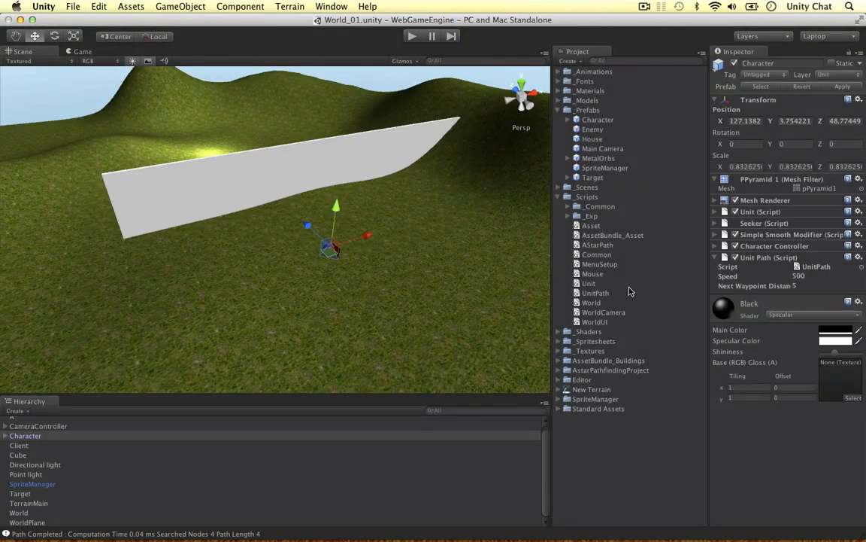
mouse_move(700, 239)
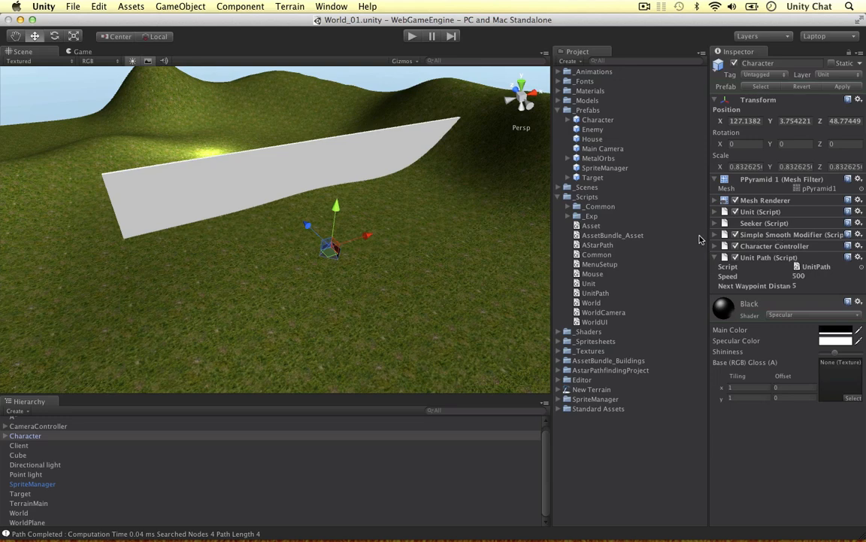
click(783, 245)
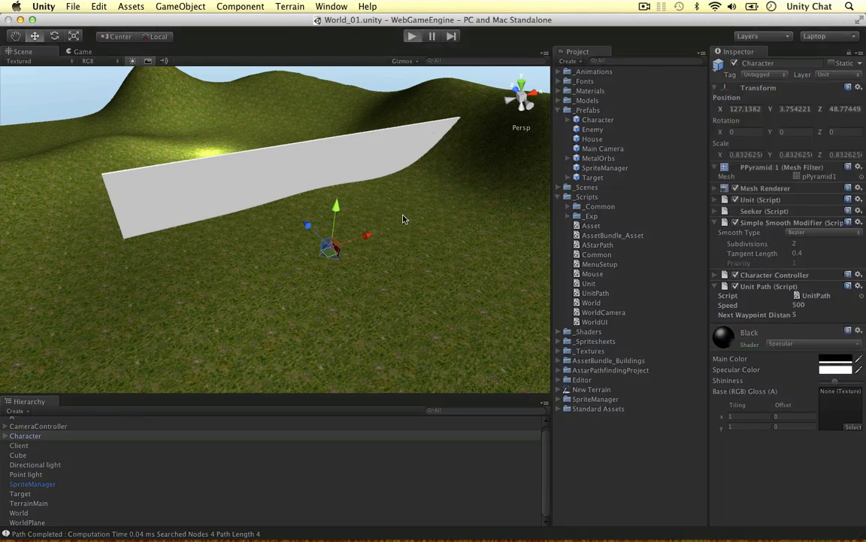
click(412, 36)
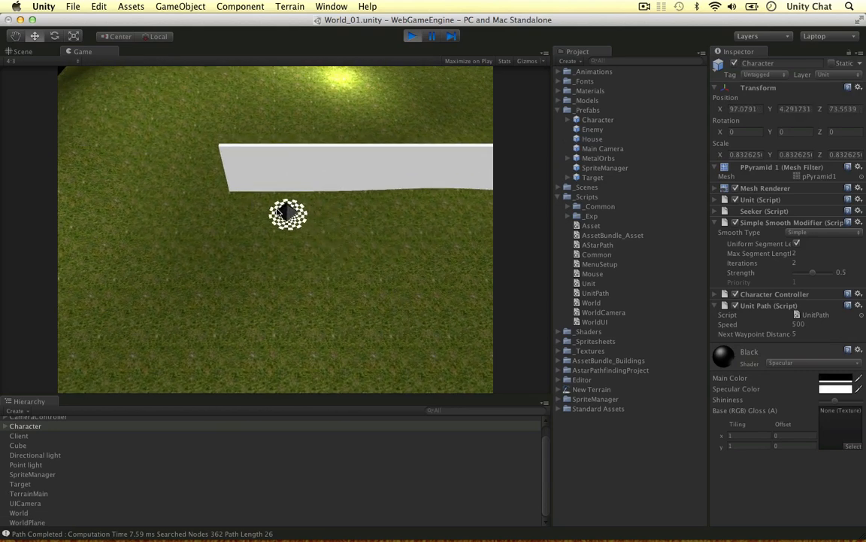
click(22, 51)
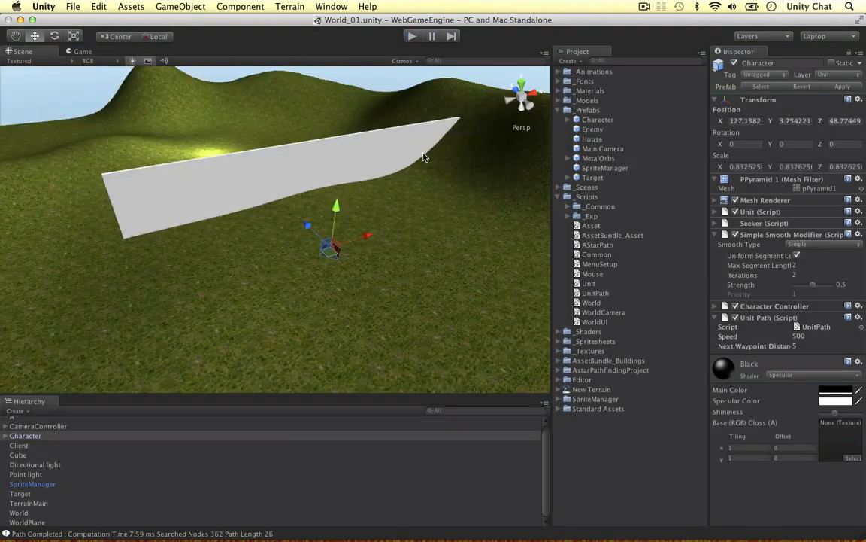
mouse_move(498, 196)
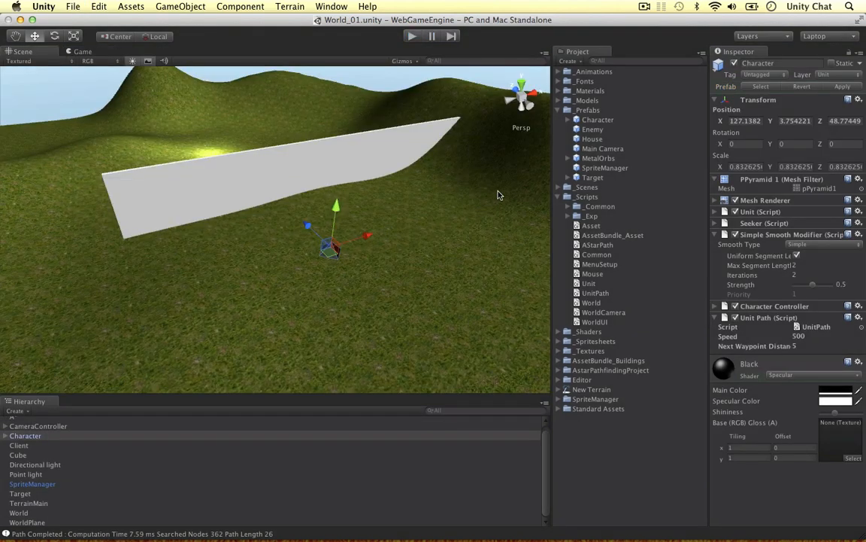
click(29, 502)
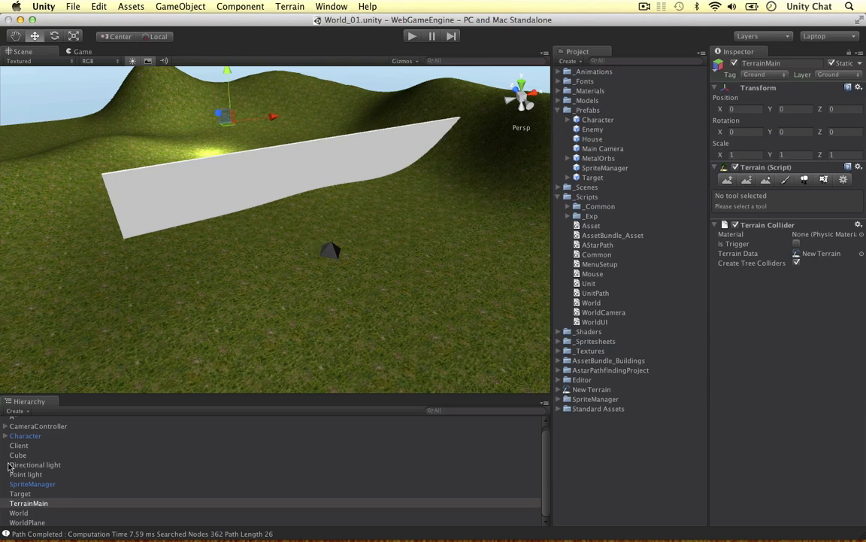
Step: Drop a second Character prefab into the scene and expand it in the Hierarchy
click(598, 120)
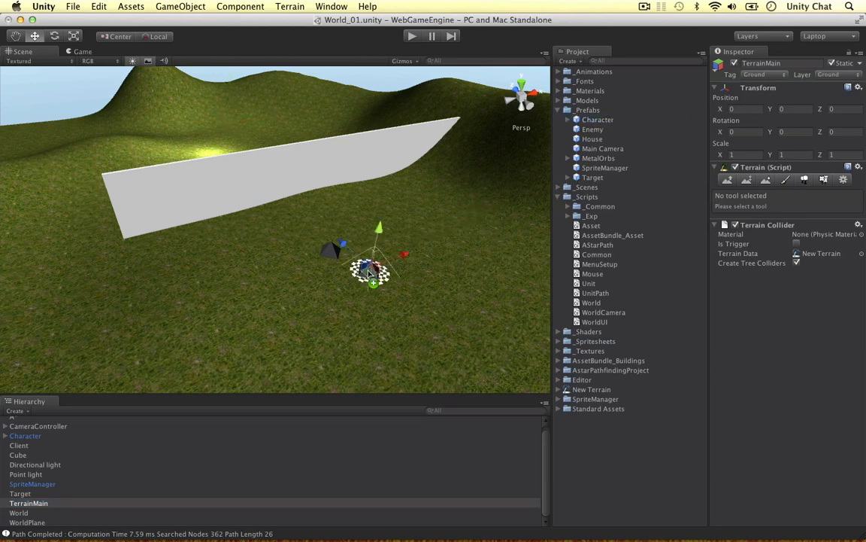
click(24, 444)
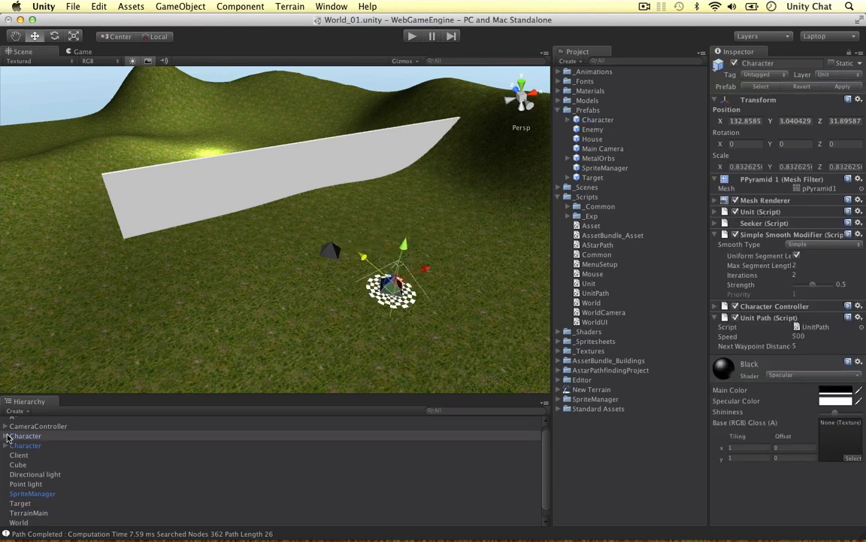
click(31, 445)
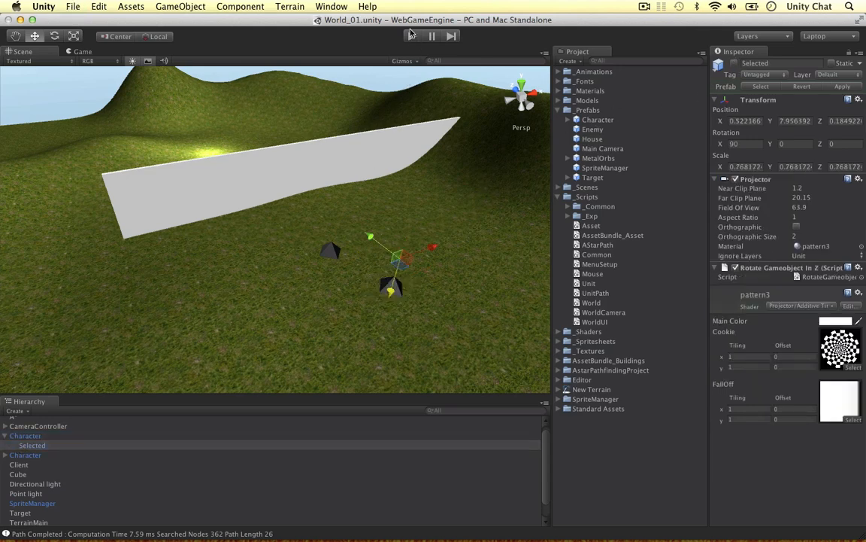
click(431, 36)
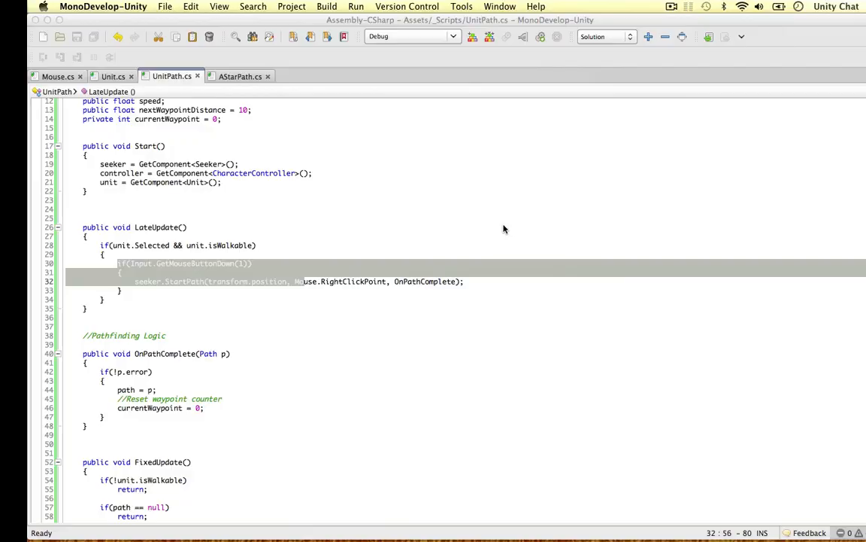
Step: Add void Awake() to Unit.cs and begin typing Physics.IgnoreLayerCollision(8, 8 inside it
click(86, 76)
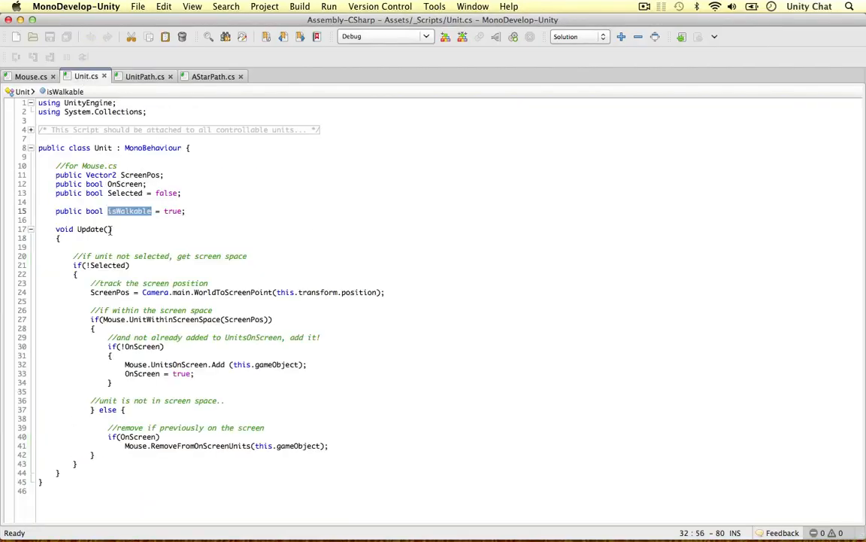
text(void)
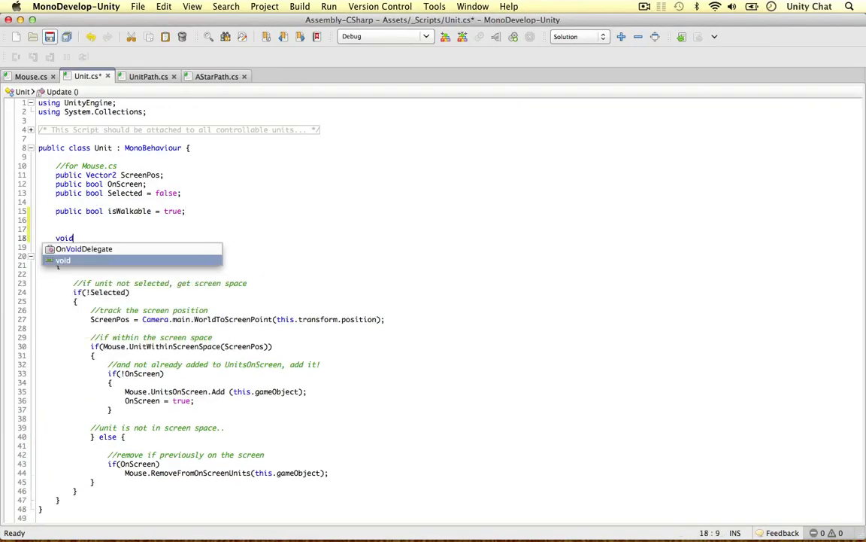
text(A)
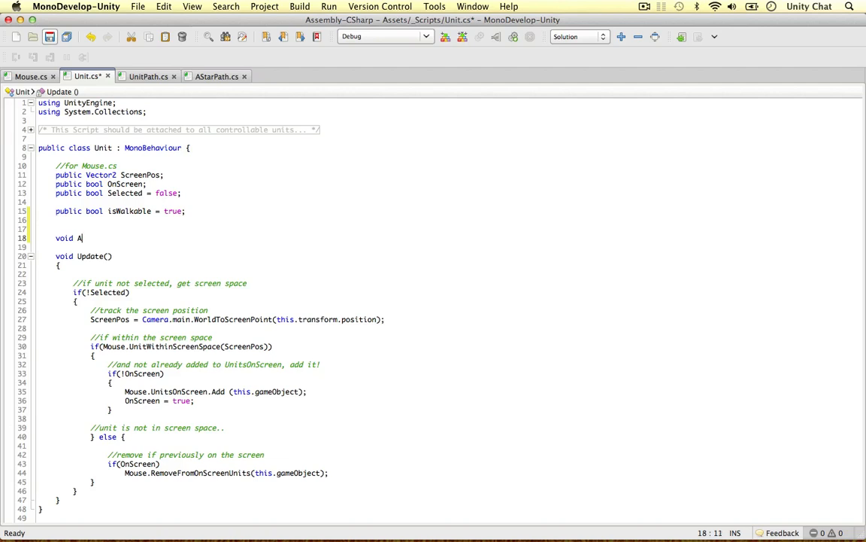
text(wake())
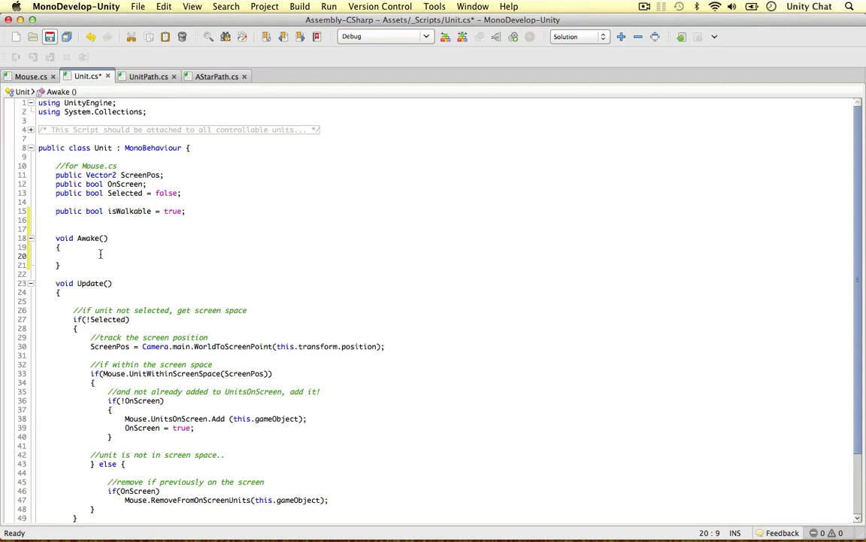
text(Physics.)
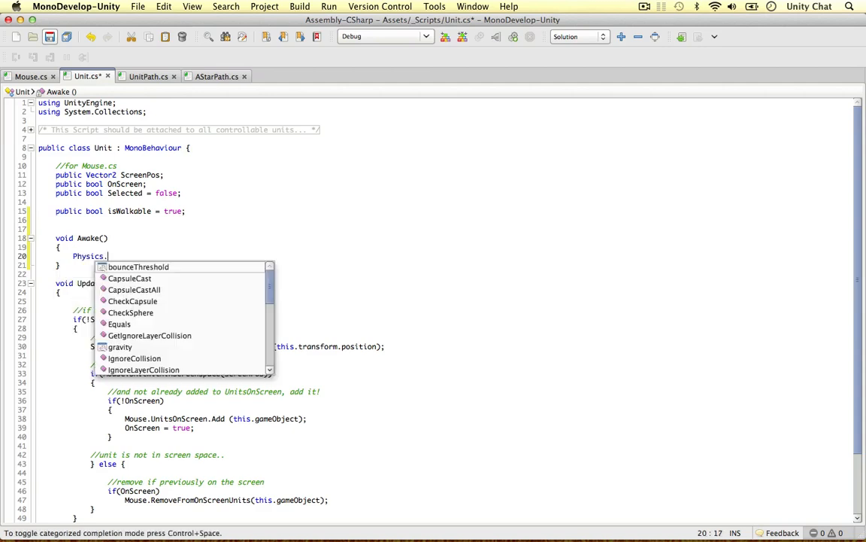
text(IgnoreLayerCollision)
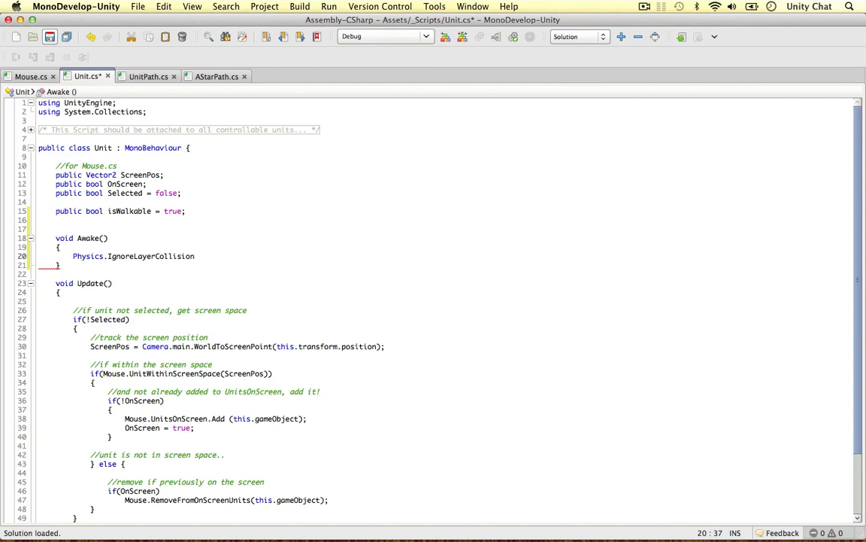
text(()
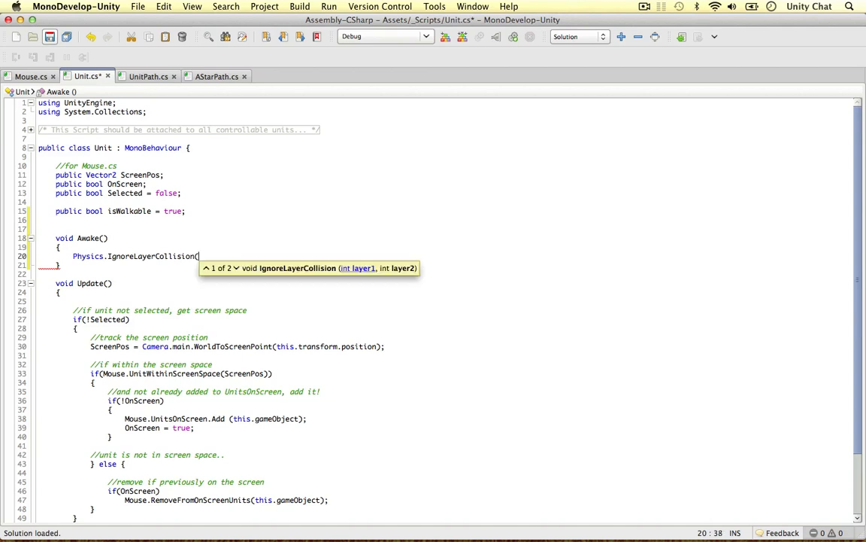
text(8,)
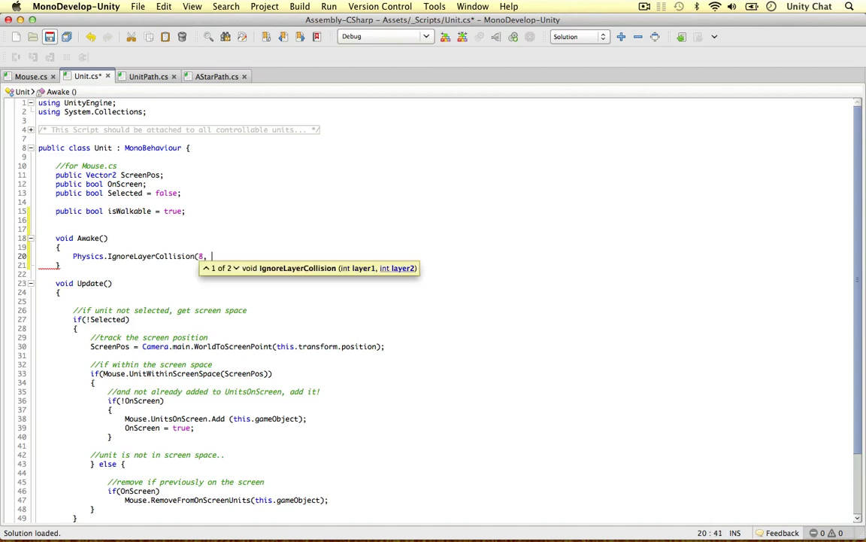
text(8)
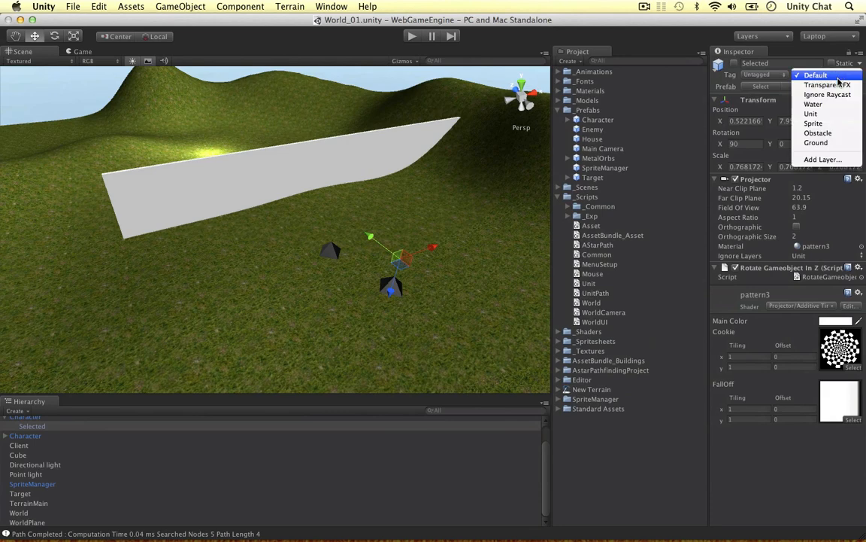
Step: Close the Selected object's Layer dropdown, leaving its current layer unchanged
click(822, 159)
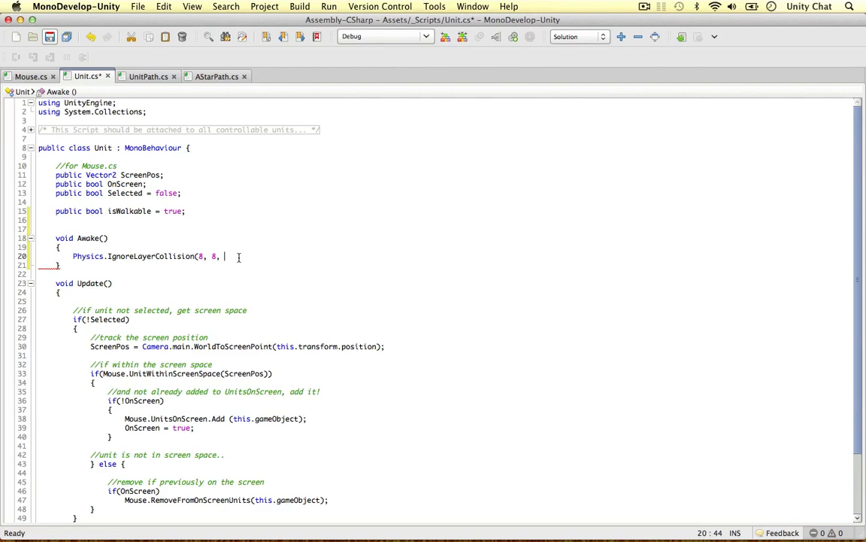
Step: Add '8,' as the second argument of IgnoreLayerCollision in Awake
text(8,)
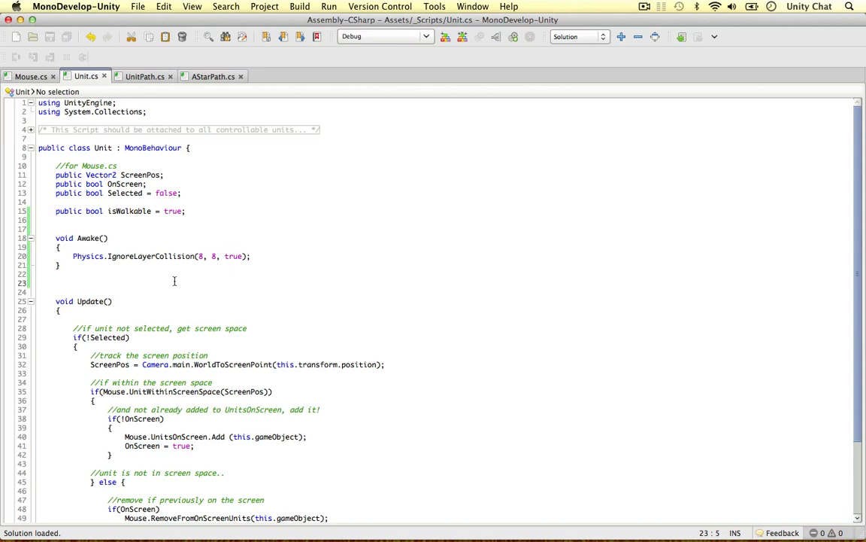
mouse_move(214, 263)
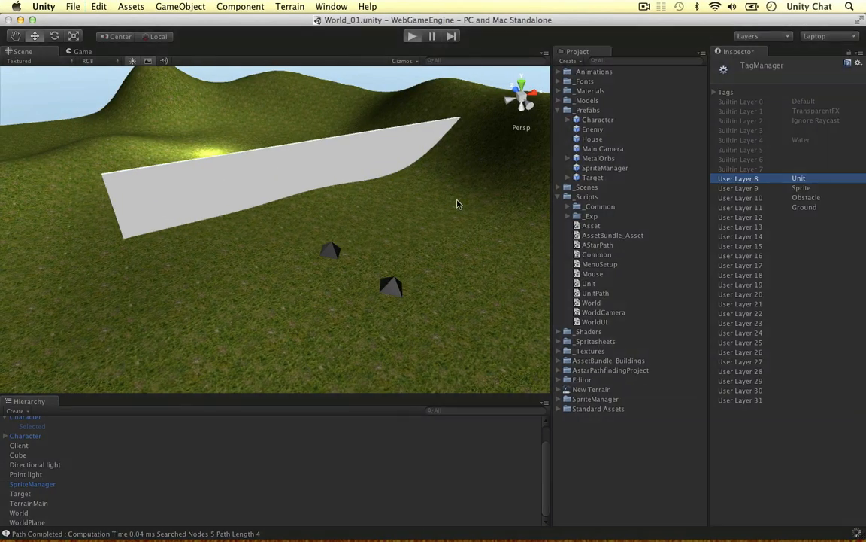
mouse_move(397, 273)
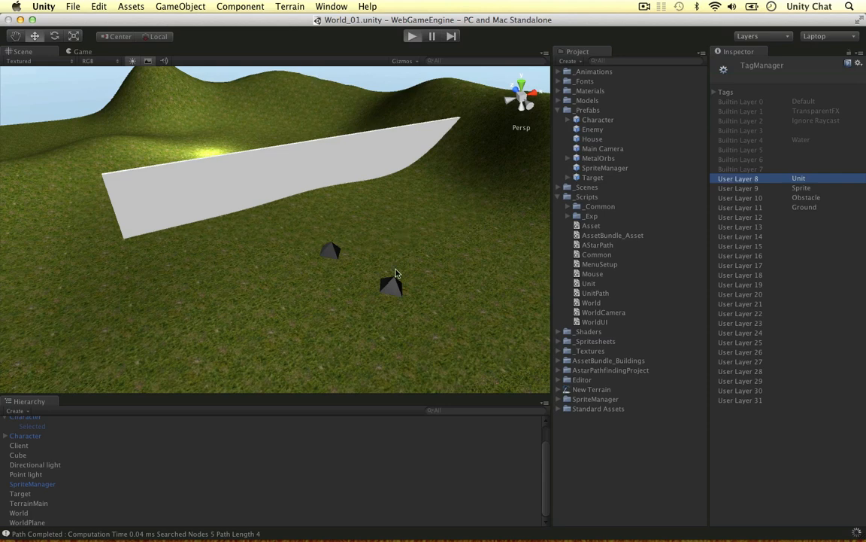
mouse_move(366, 300)
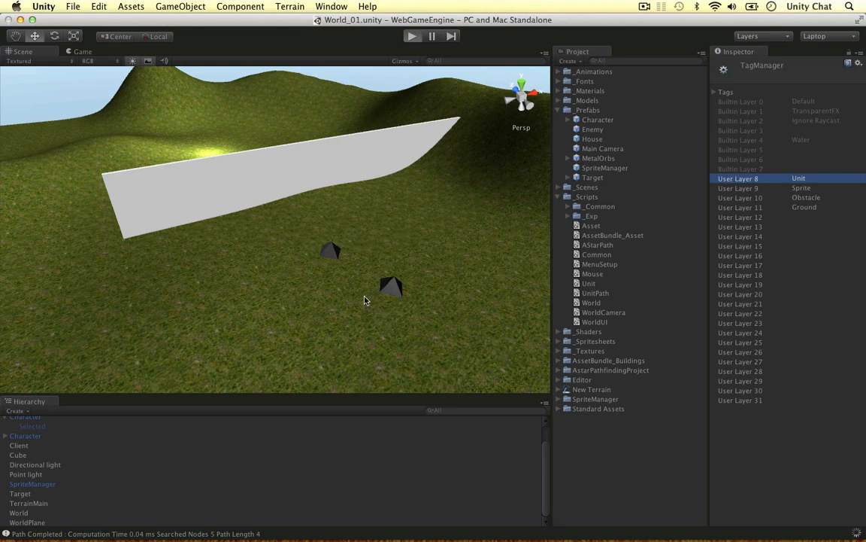
Step: Enter Play mode to test whether the two Character units avoid colliding
click(411, 36)
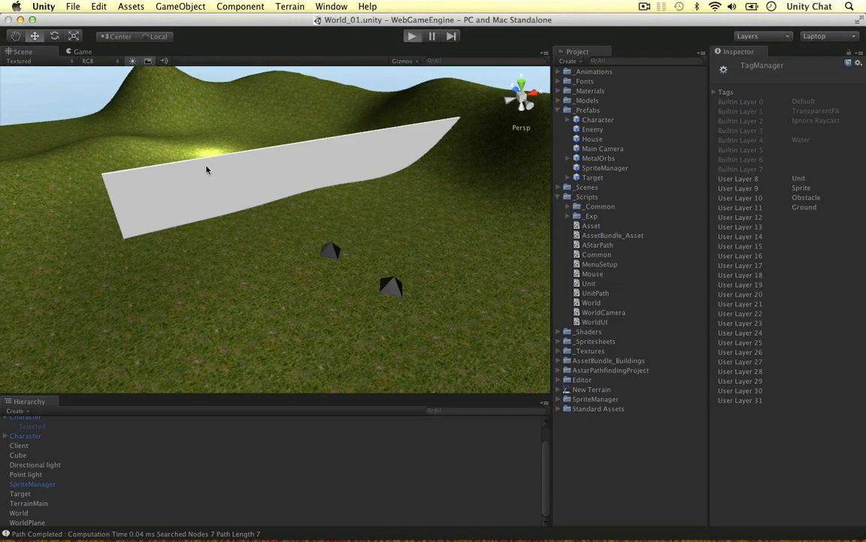
click(411, 36)
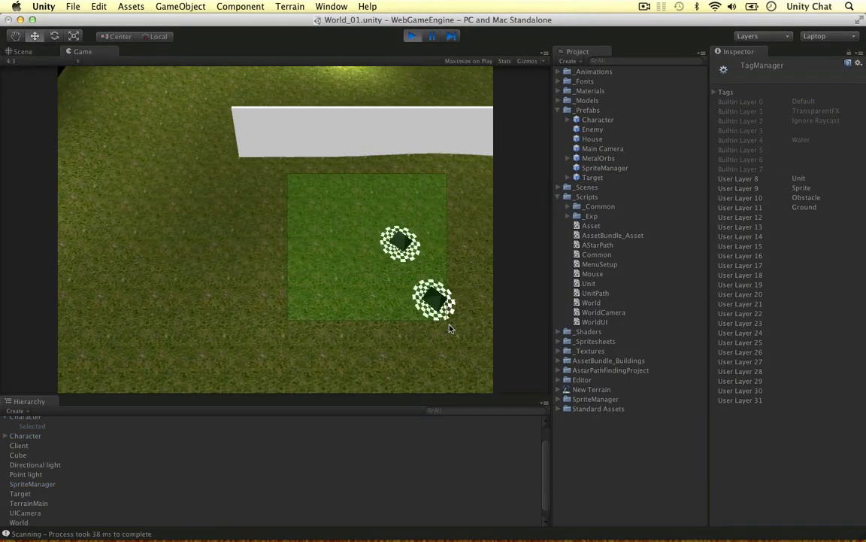